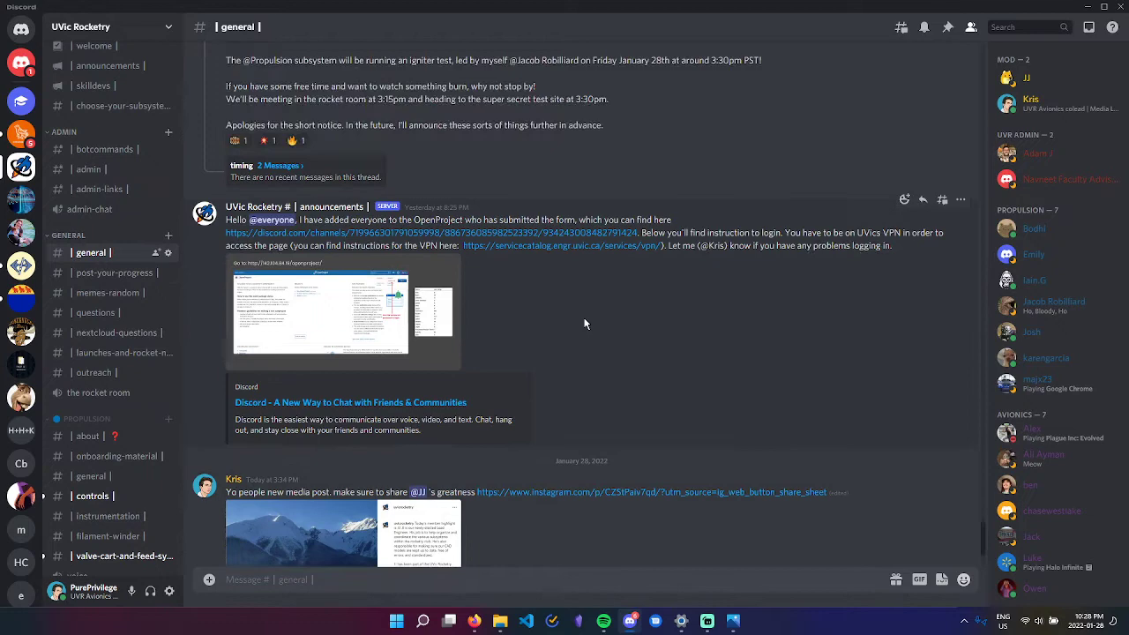
Scroll up in #general to the announcement introducing Nextcloud and OpenProject.
scroll("up", 3)
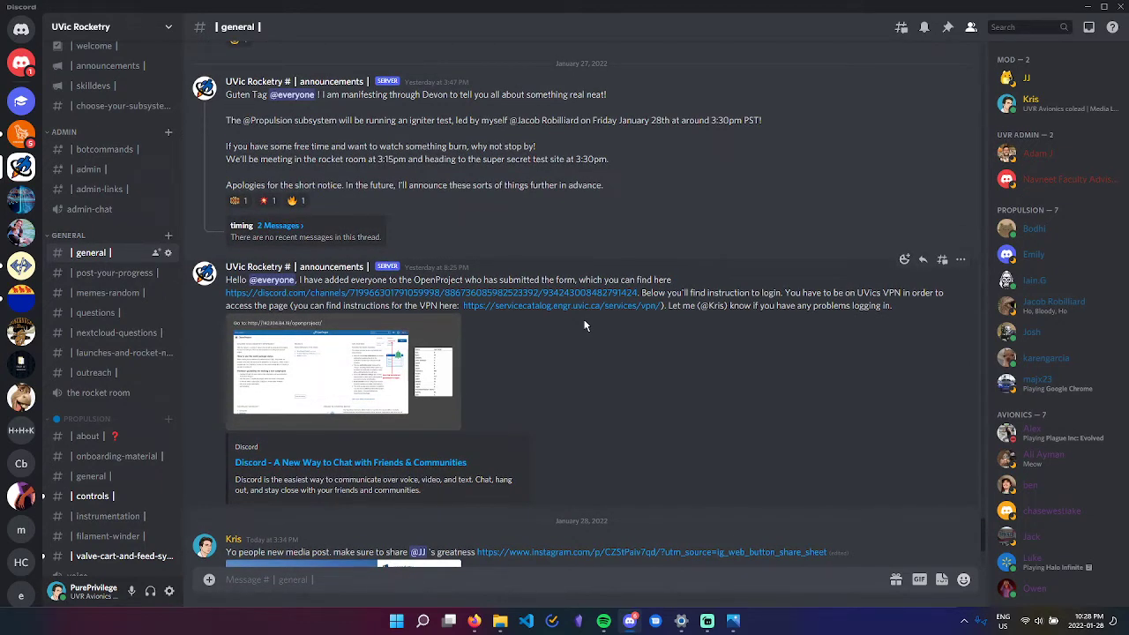
mouse_move(561, 305)
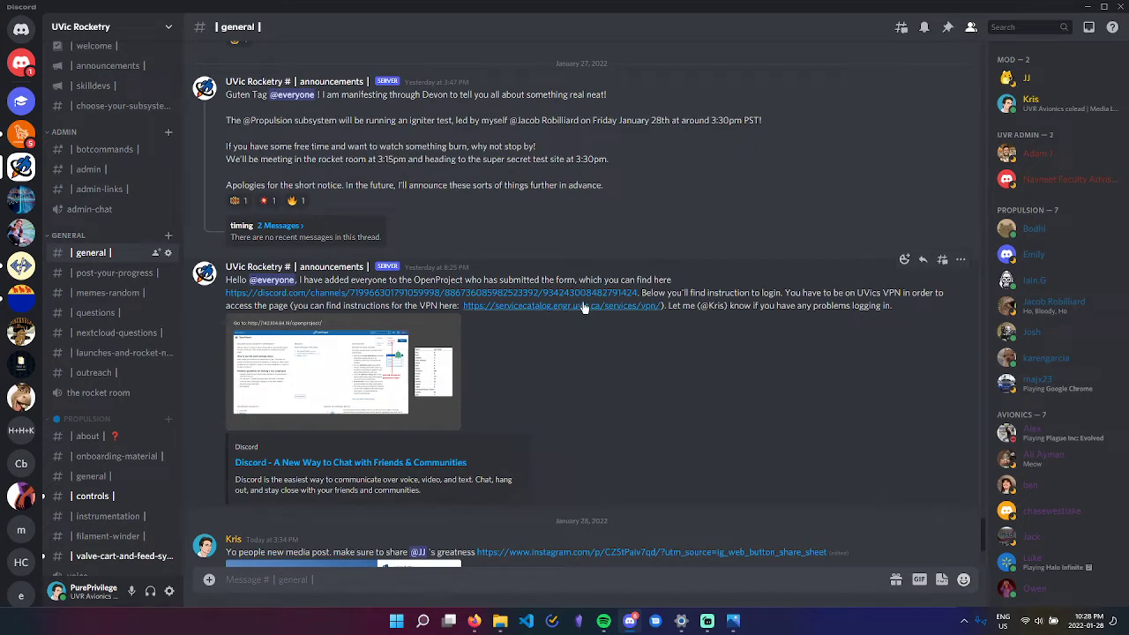
mouse_move(580, 309)
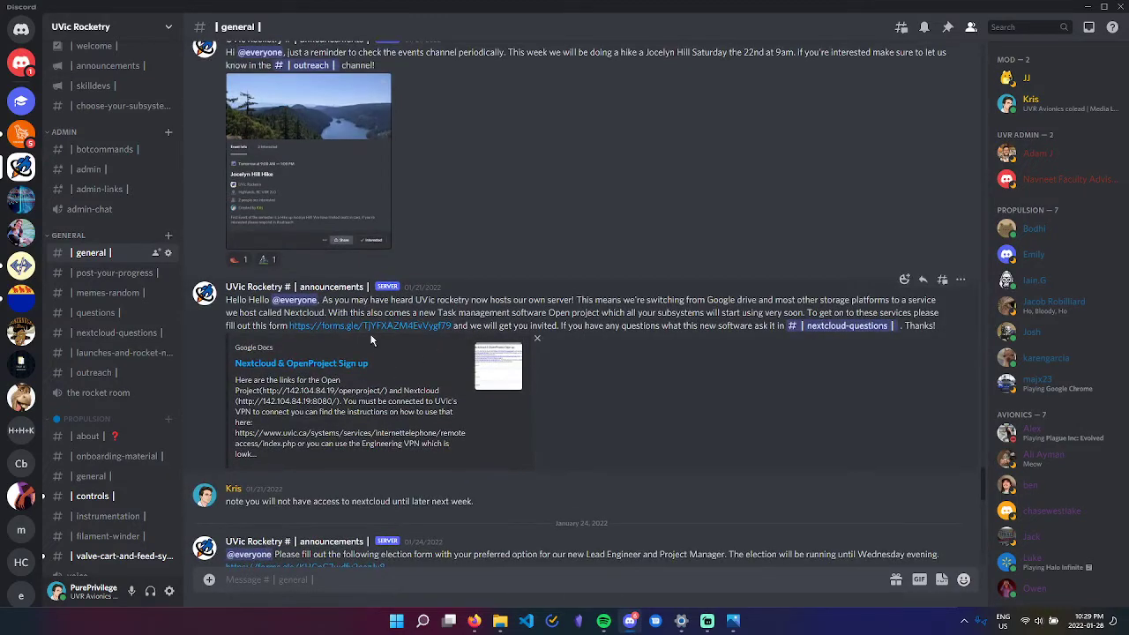
mouse_move(520, 406)
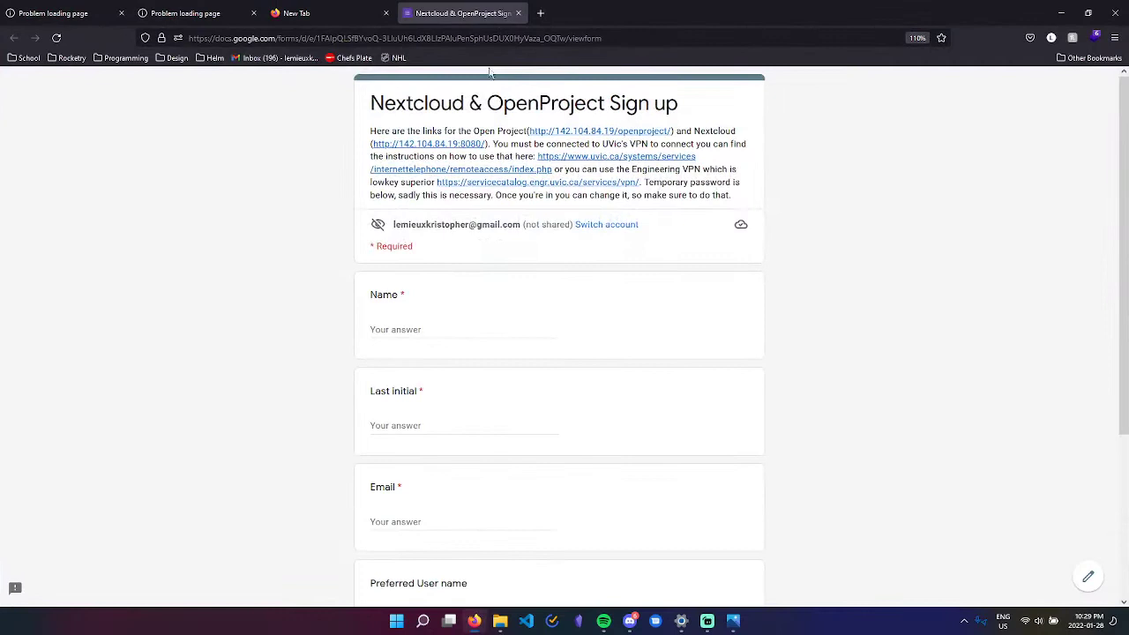
scroll("down", 3)
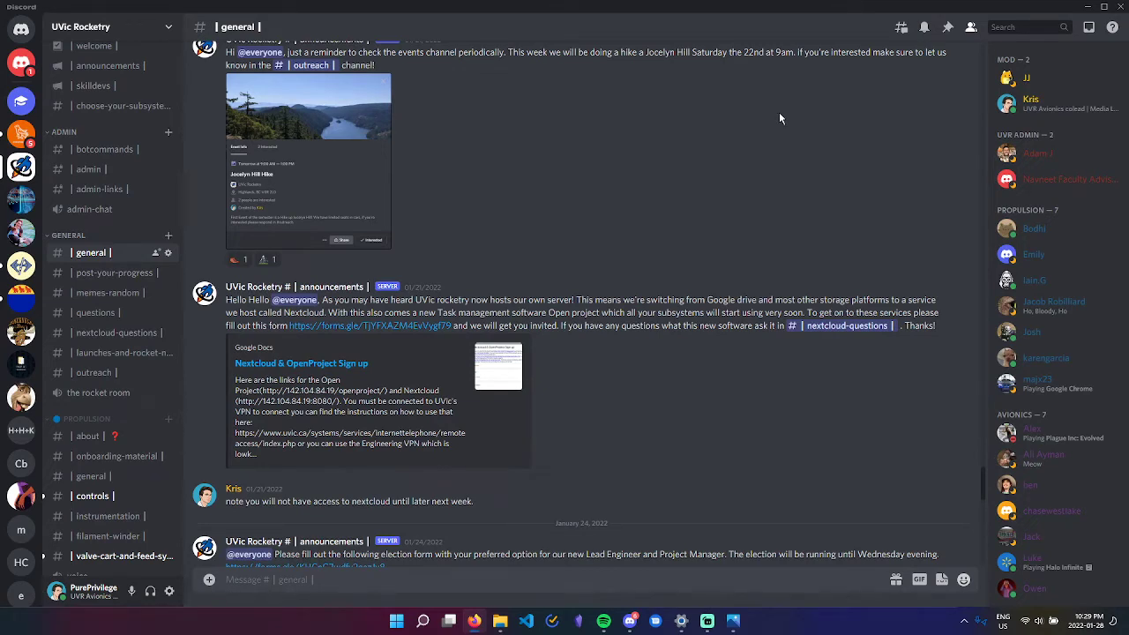
mouse_move(776, 127)
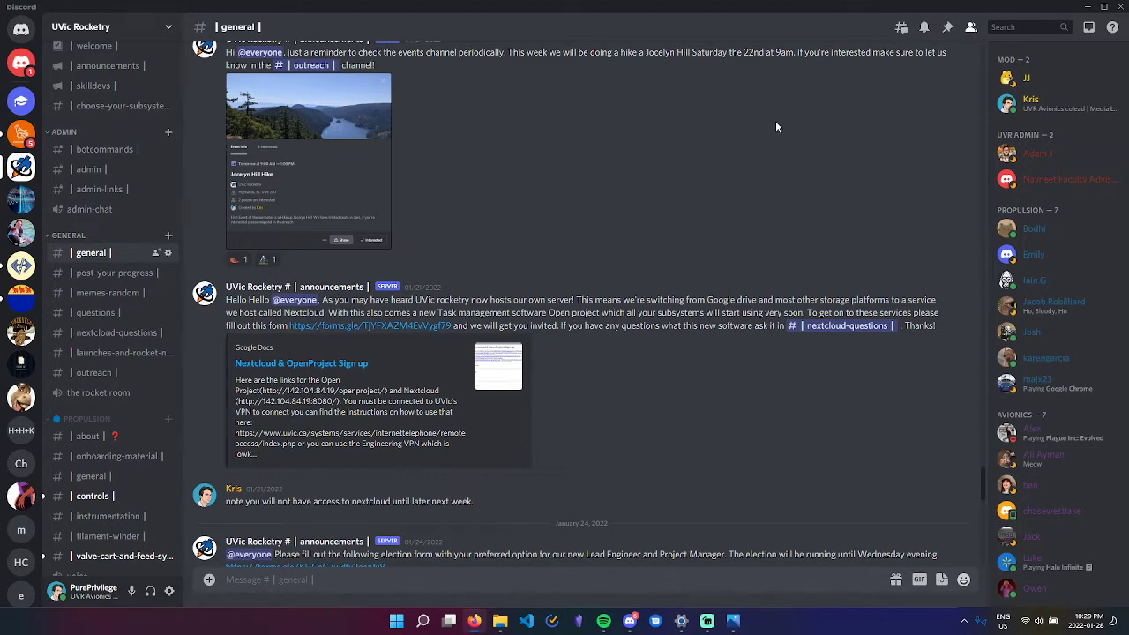
mouse_move(772, 132)
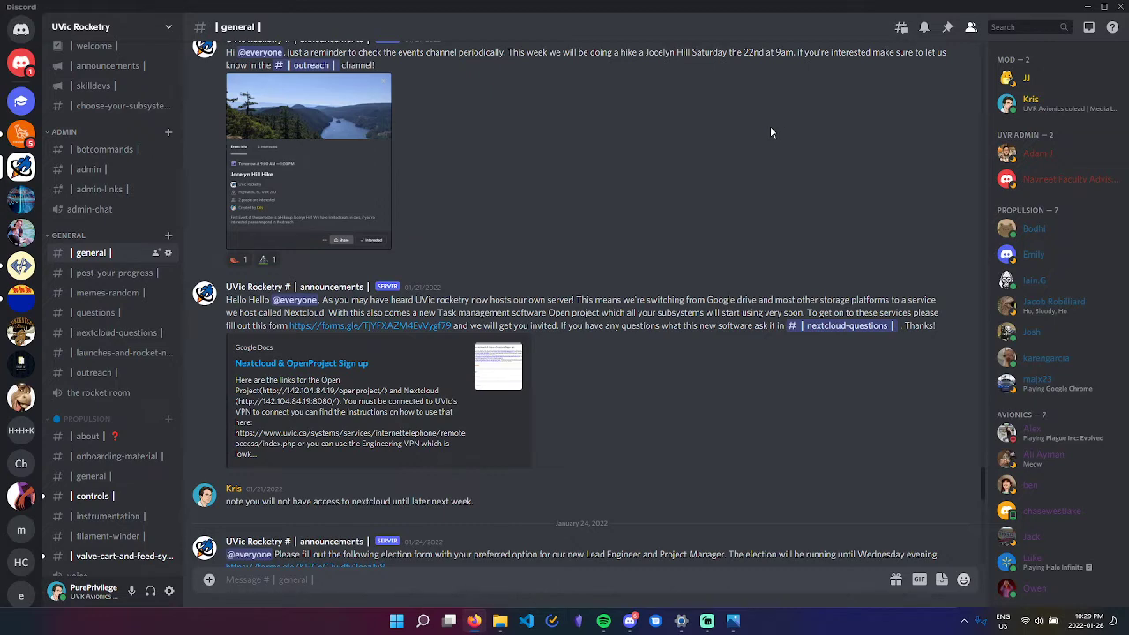
Reach the OpenProject access announcement and follow its servicecatalog.engr.uvic.ca VPN link.
scroll("down", 3)
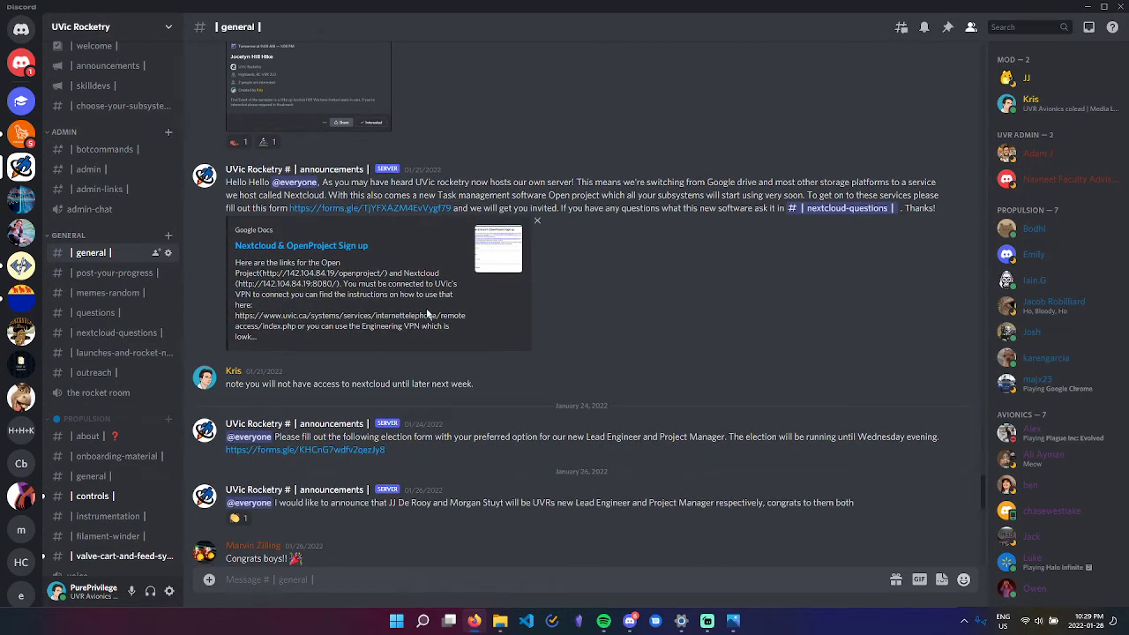
scroll("down", 3)
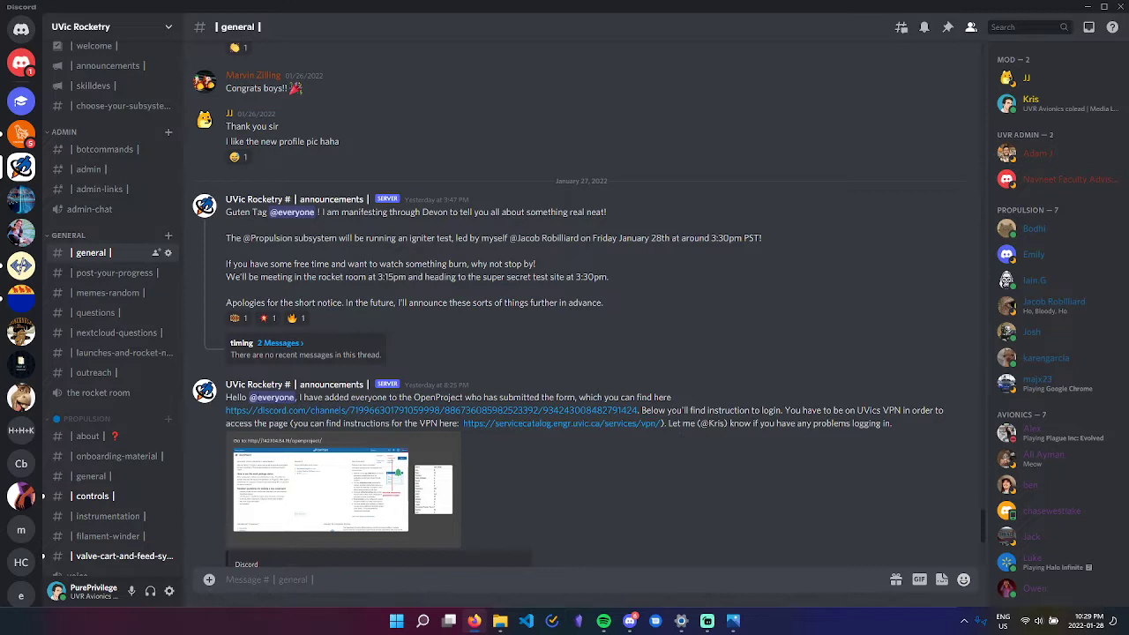
left_click_drag(791, 409, 870, 409)
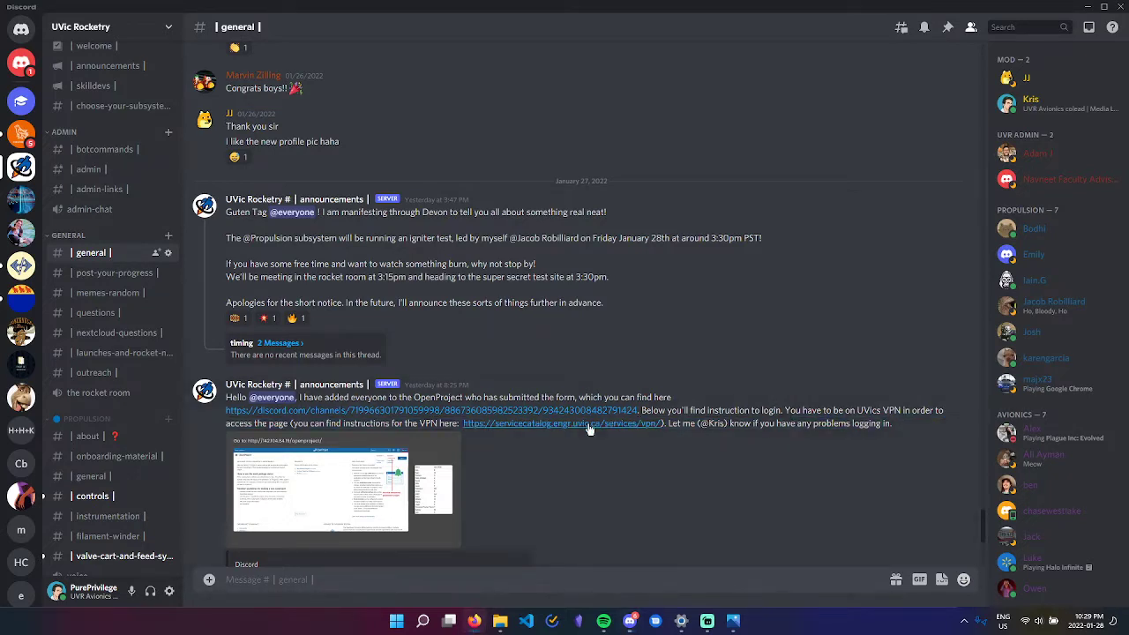
left_click(561, 424)
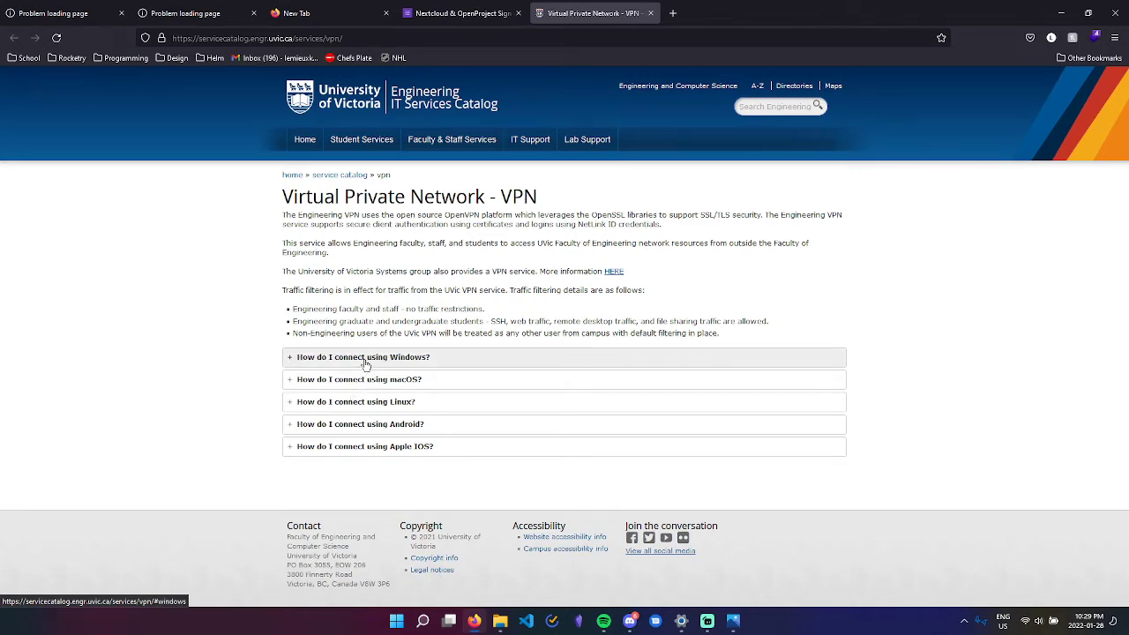
Expand 'How do I connect using Windows?' on the VPN page.
left_click(360, 378)
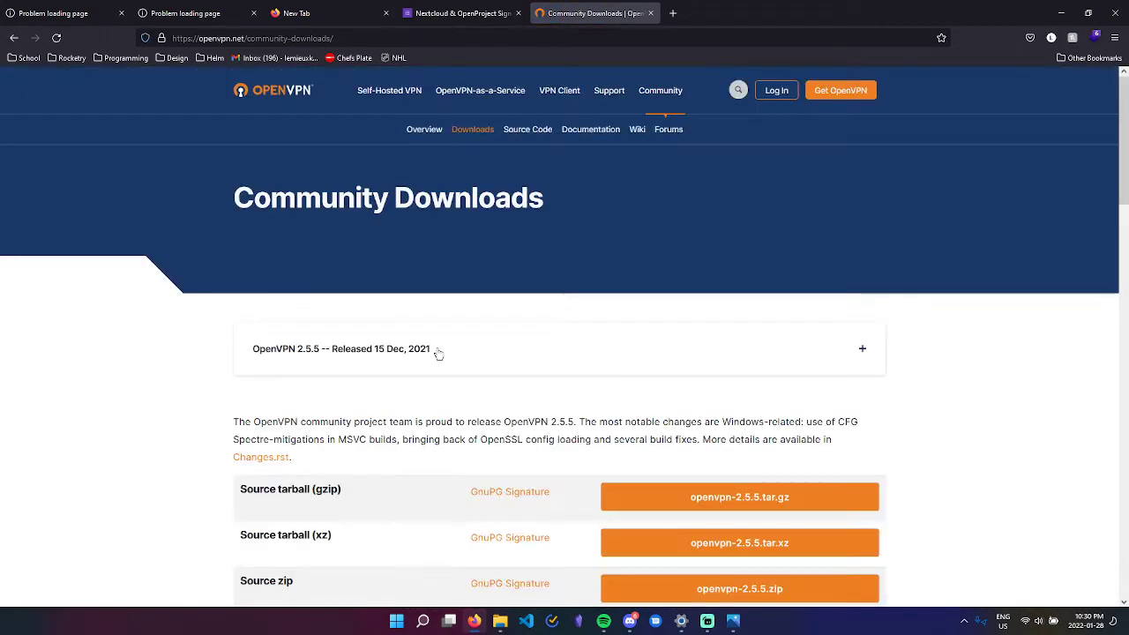
Download the OpenVPN-2.5.5-I602-amd64.msi Windows 64-bit installer.
scroll("down", 3)
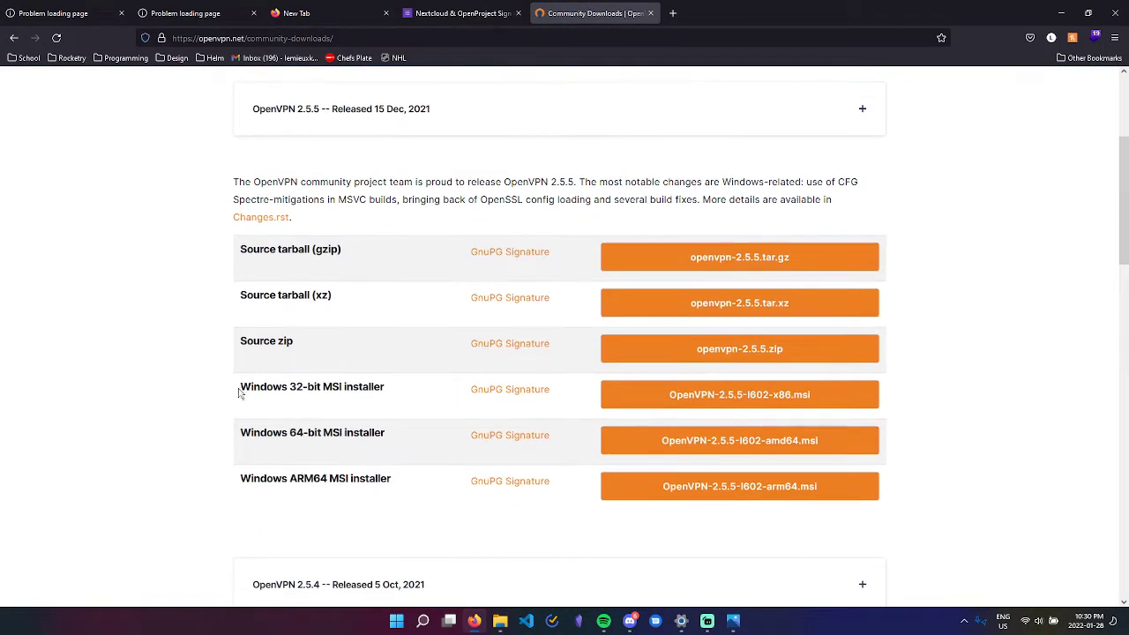
mouse_move(314, 432)
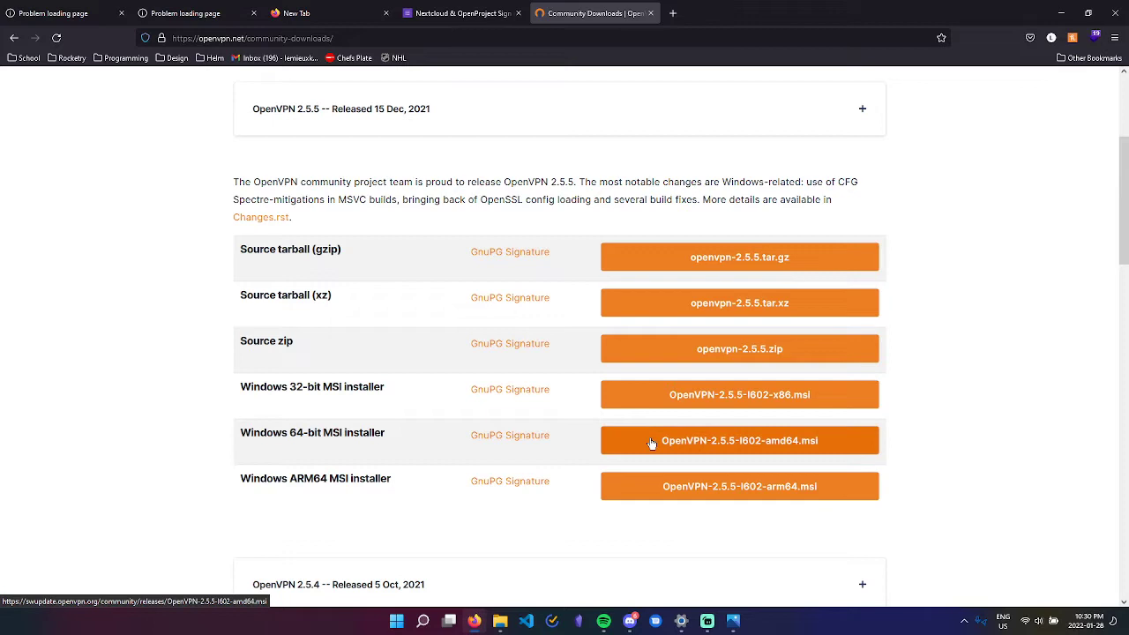
left_click(739, 441)
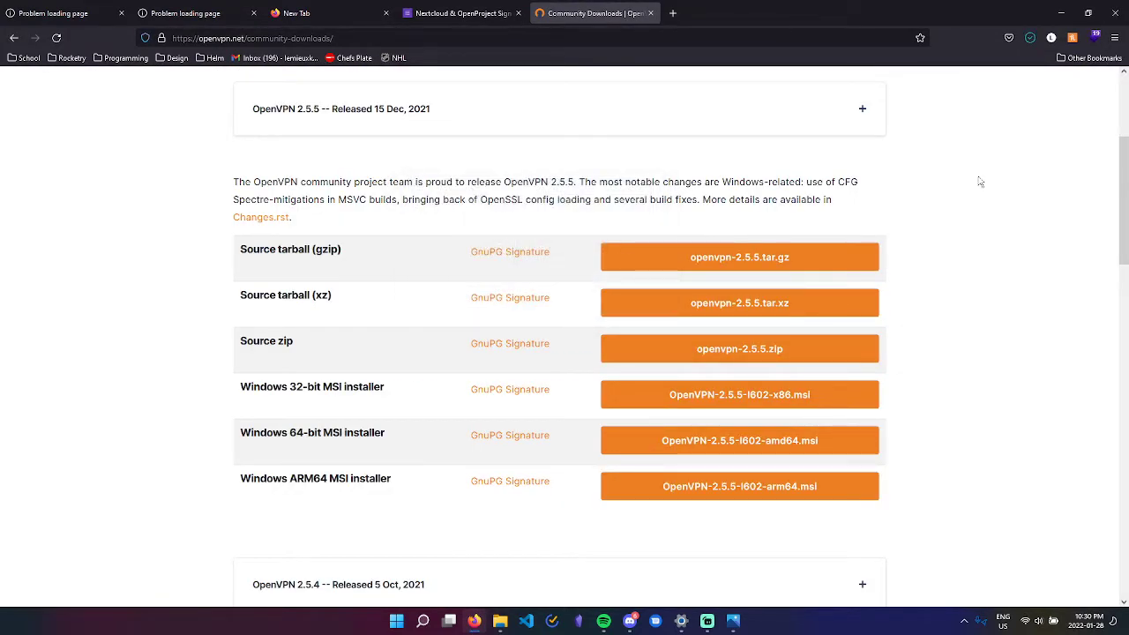
left_click(739, 441)
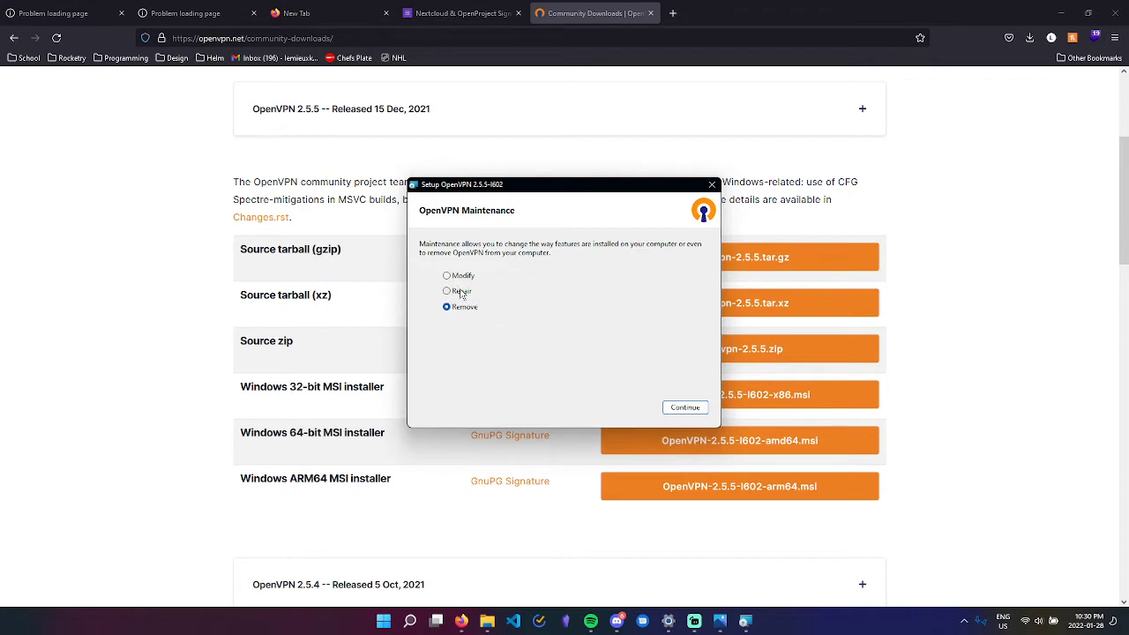
mouse_move(597, 288)
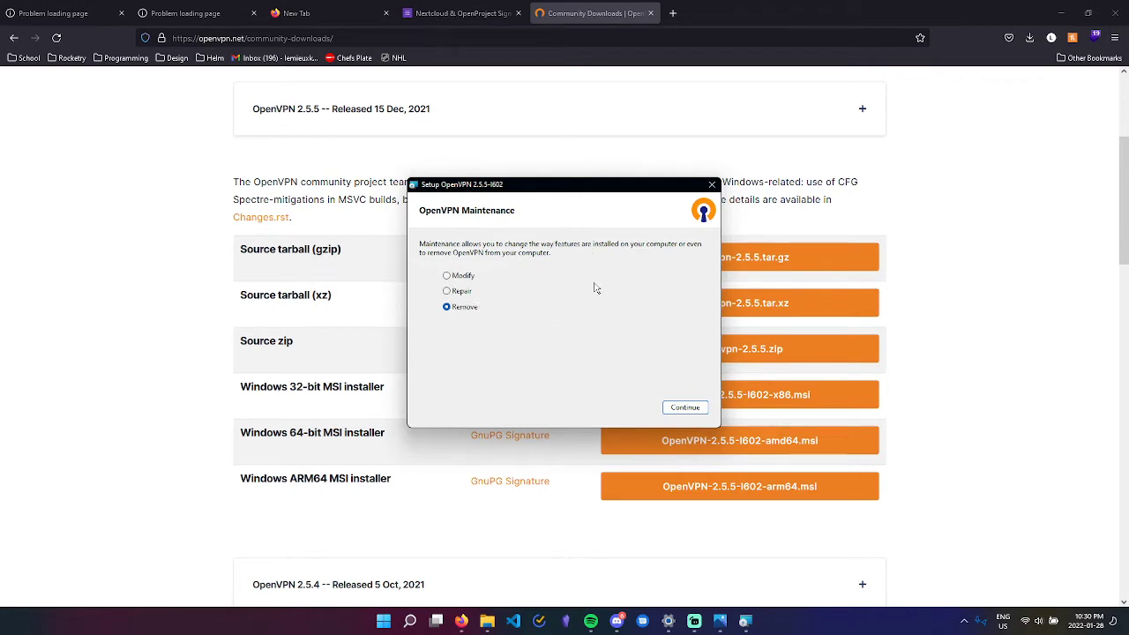
mouse_move(617, 261)
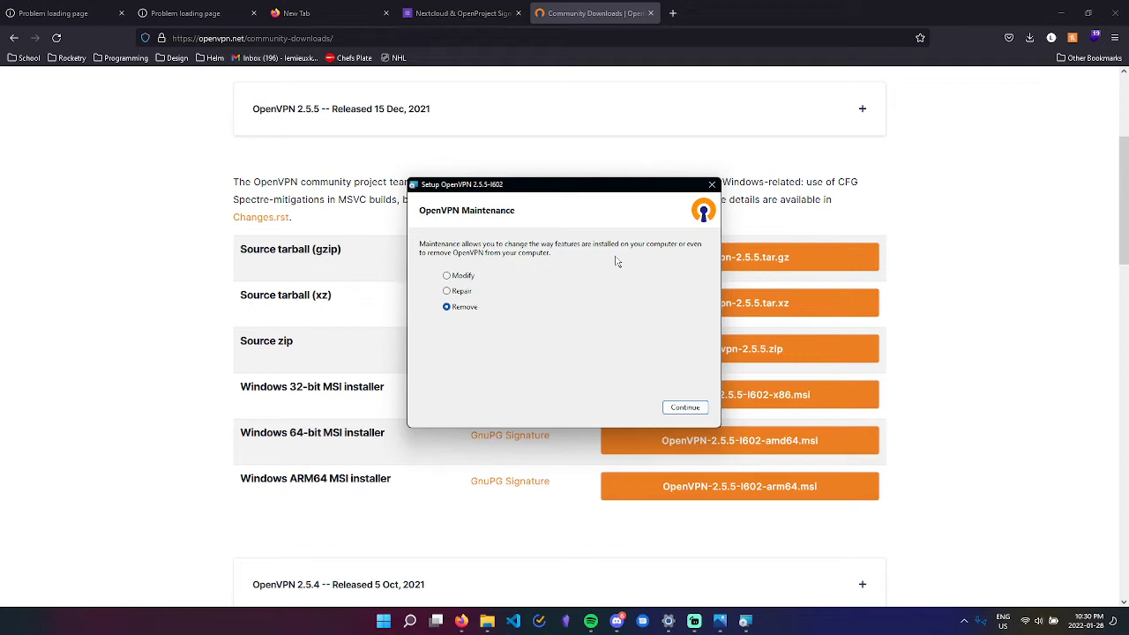
mouse_move(487, 265)
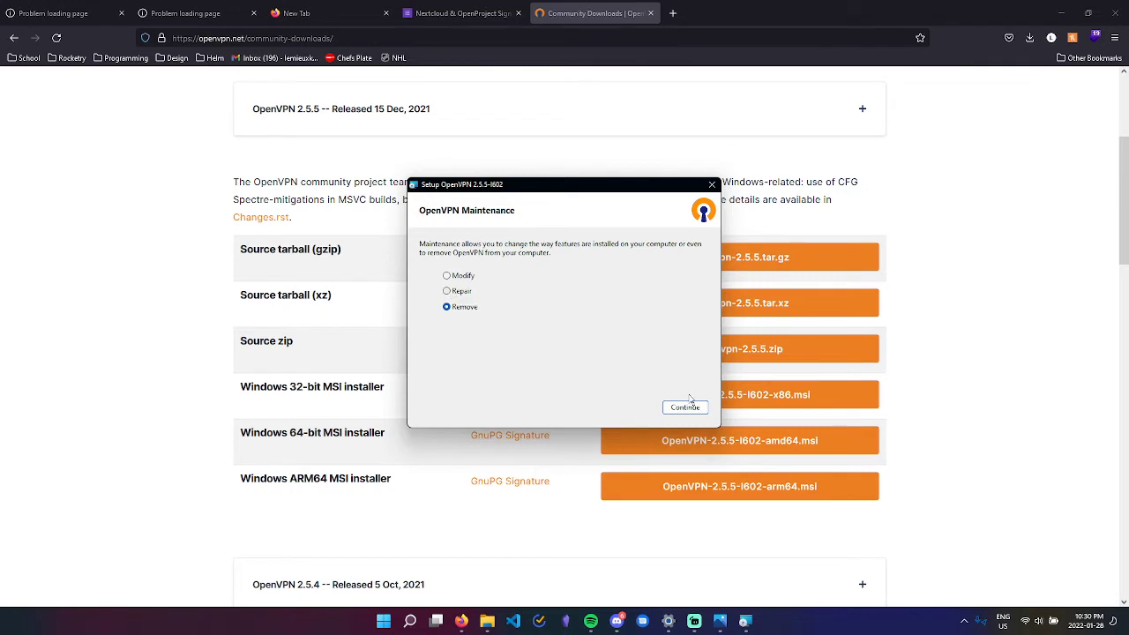
mouse_move(501, 263)
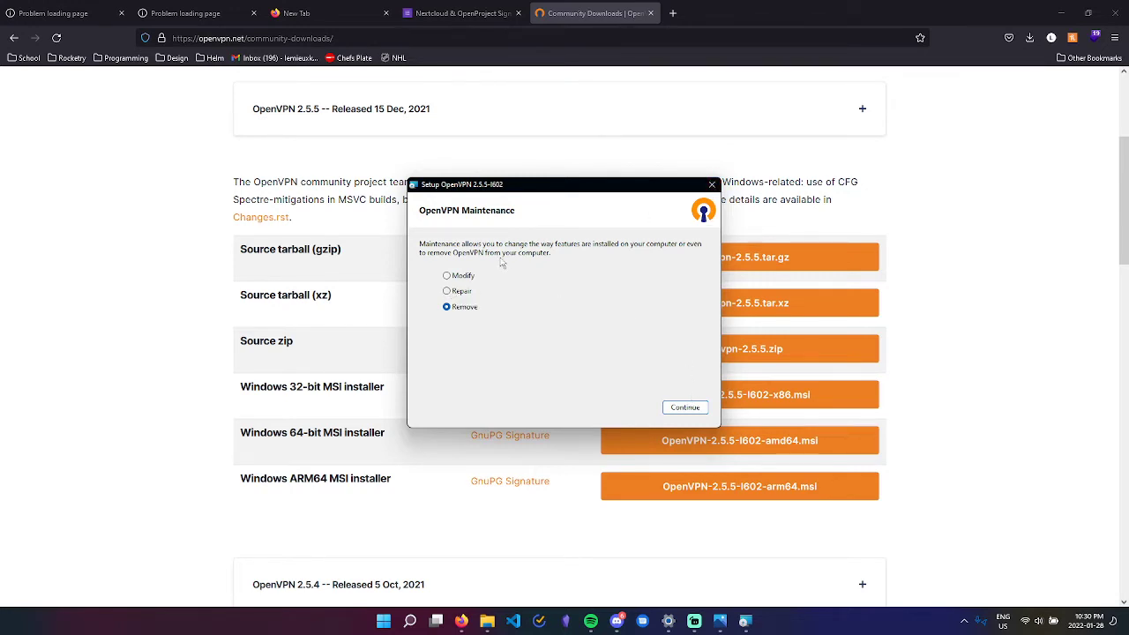
mouse_move(599, 226)
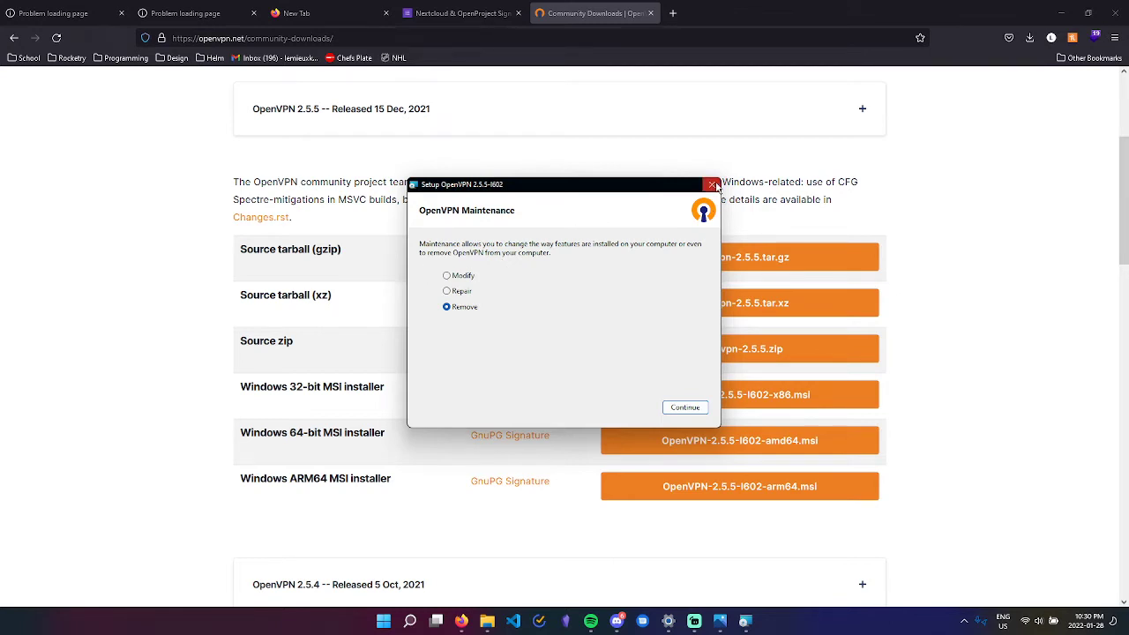
Cancel the OpenVPN Maintenance setup and confirm the cancellation.
left_click(712, 185)
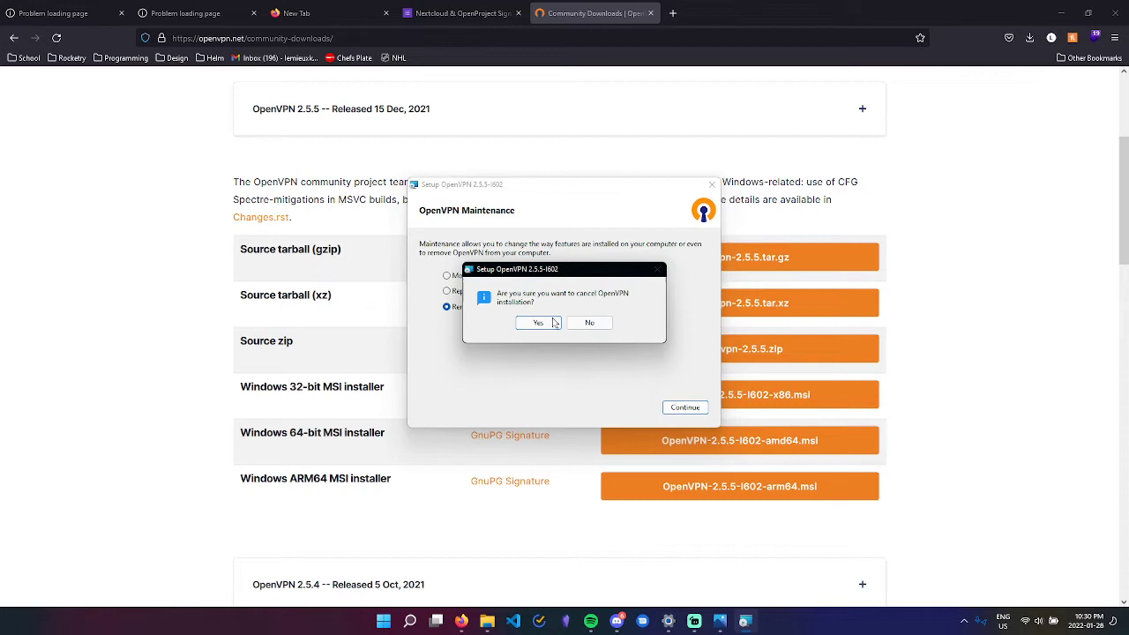
left_click(538, 321)
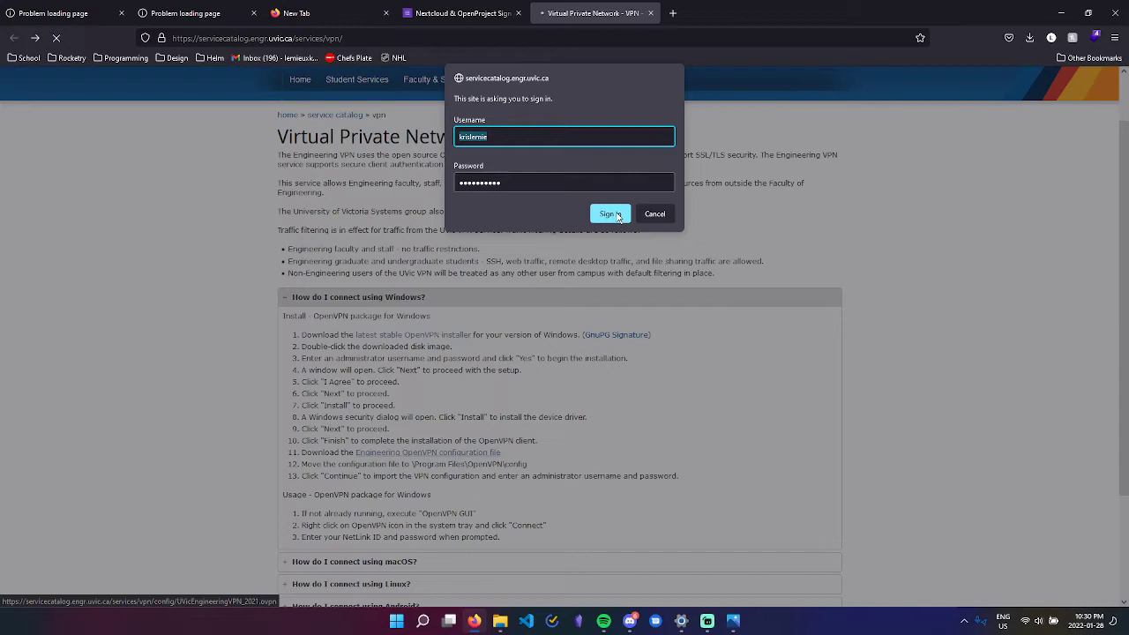
Sign in to the service catalog and save the UVicEngineeringVPN_2021.ovpn download.
left_click(610, 213)
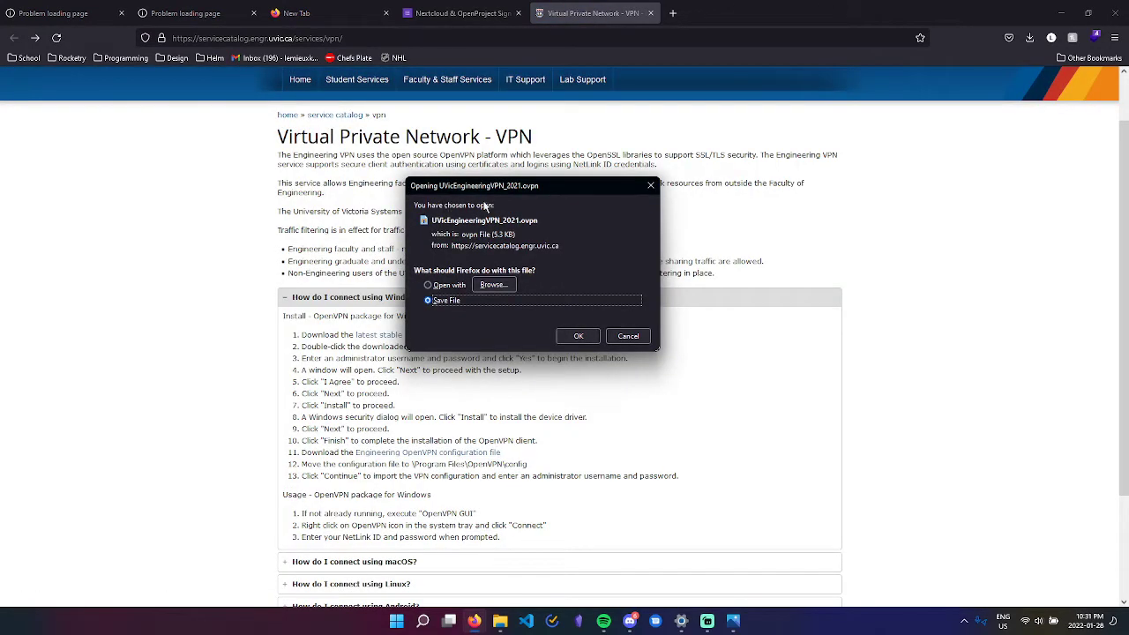
mouse_move(408, 244)
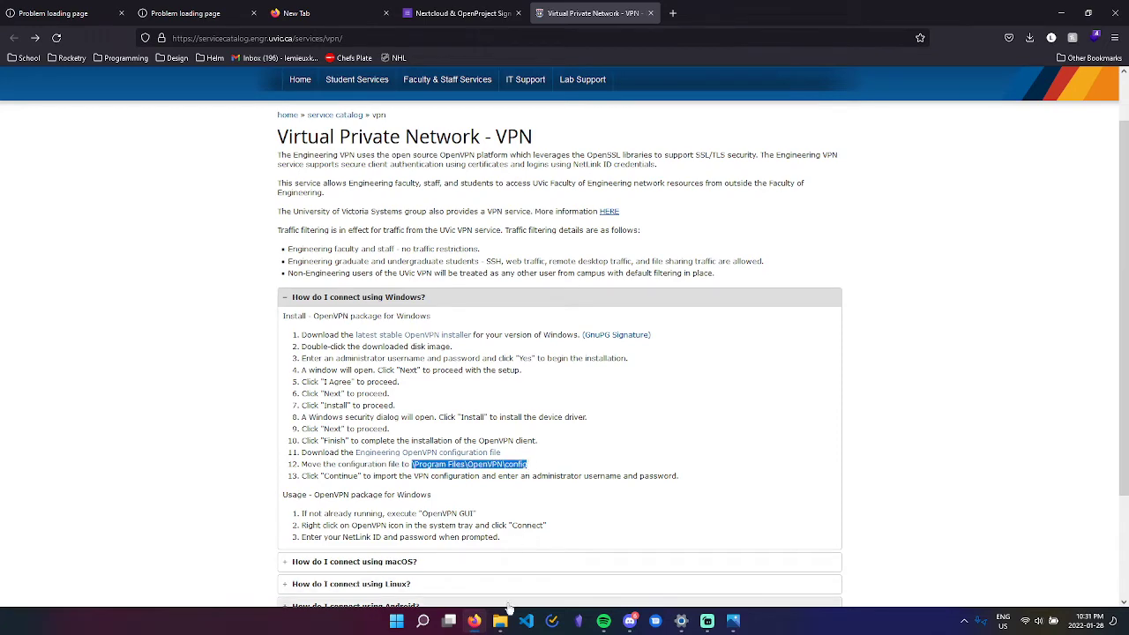
left_click(499, 621)
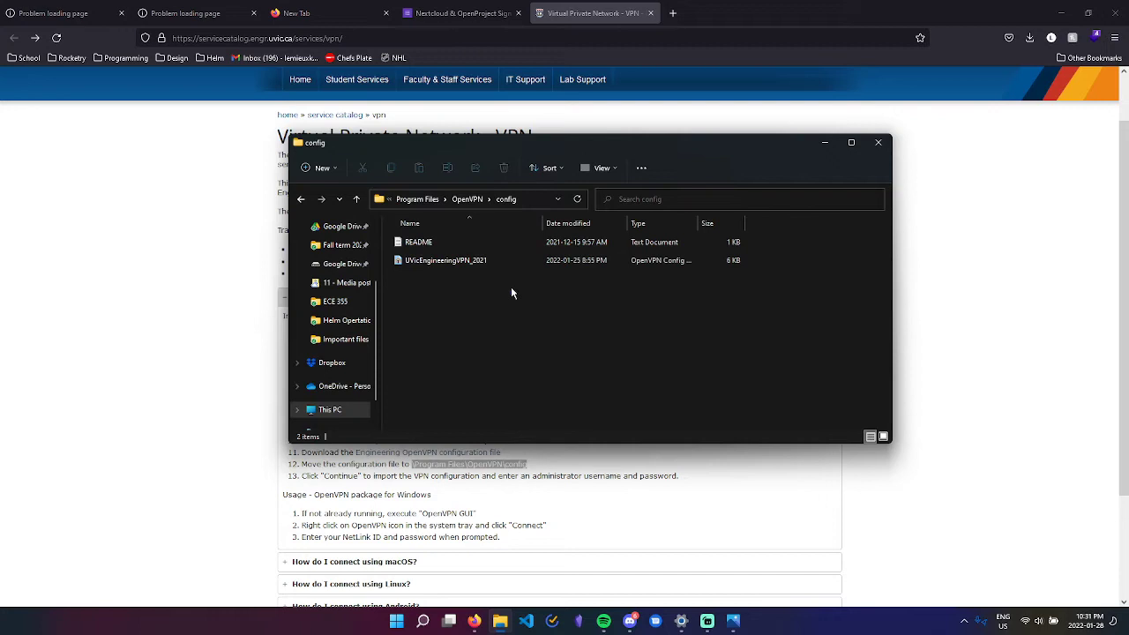
mouse_move(666, 307)
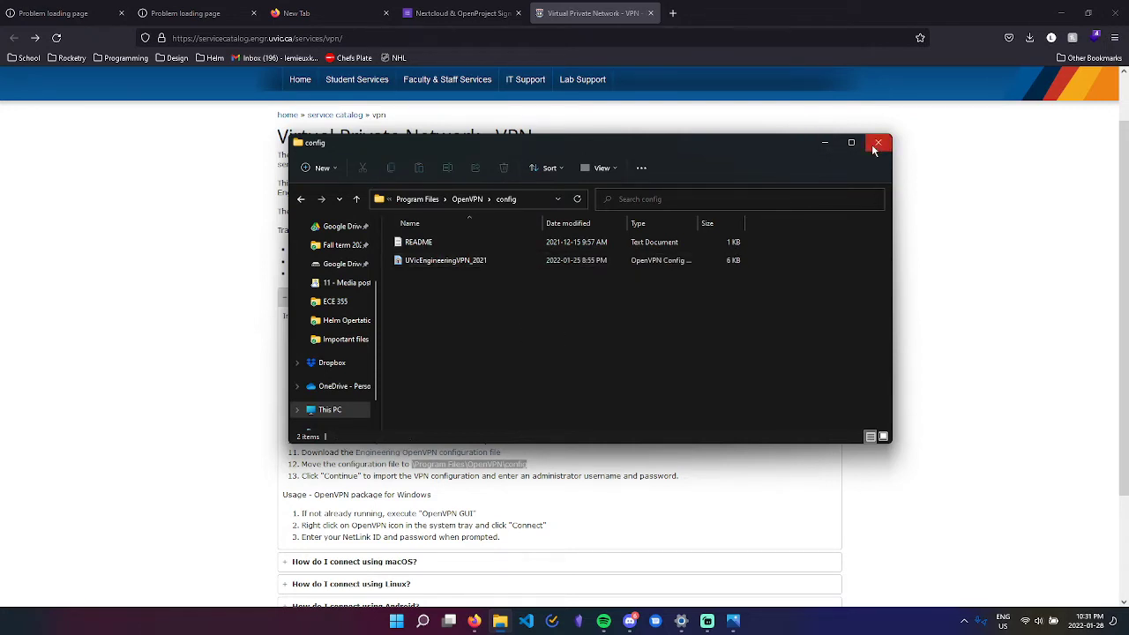
Close the File Explorer window showing the OpenVPN config folder.
left_click(879, 141)
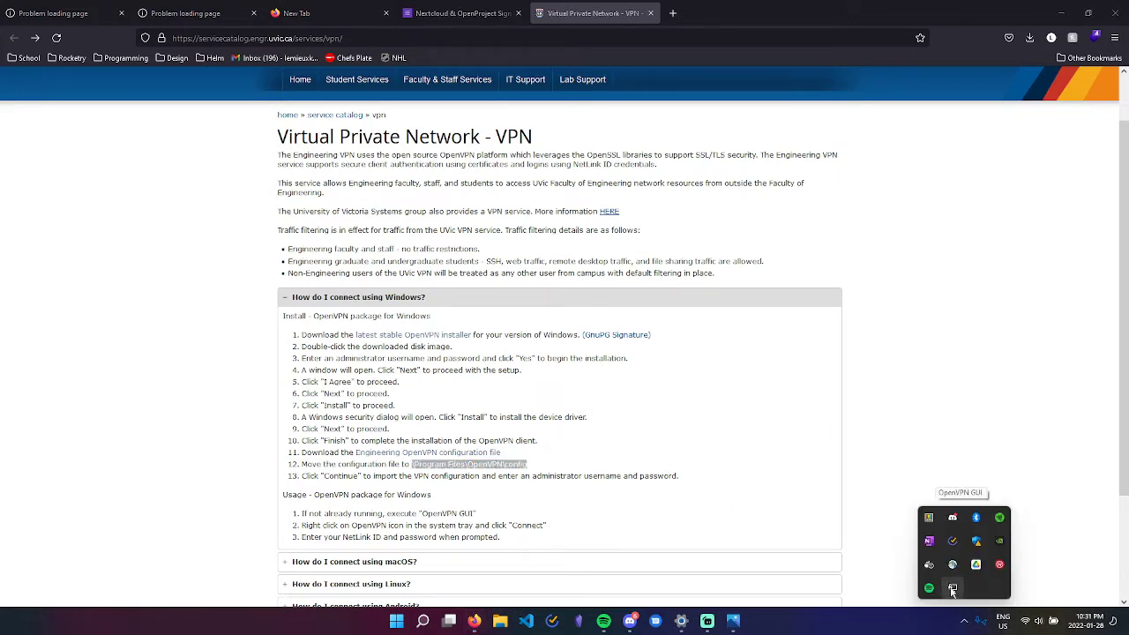
mouse_move(963, 624)
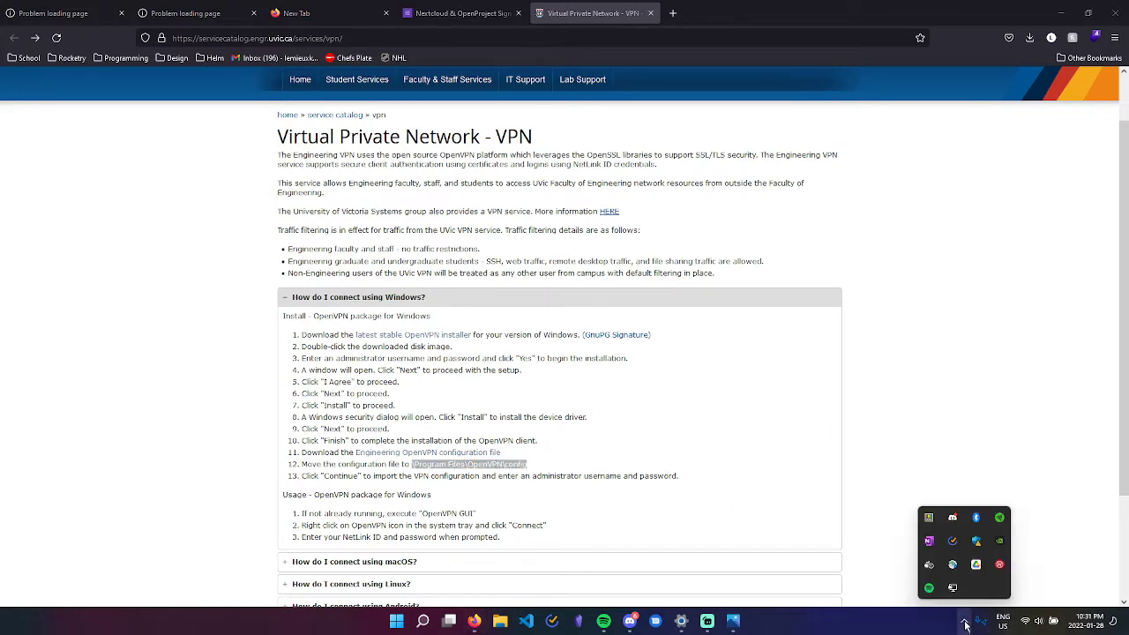
mouse_move(952, 588)
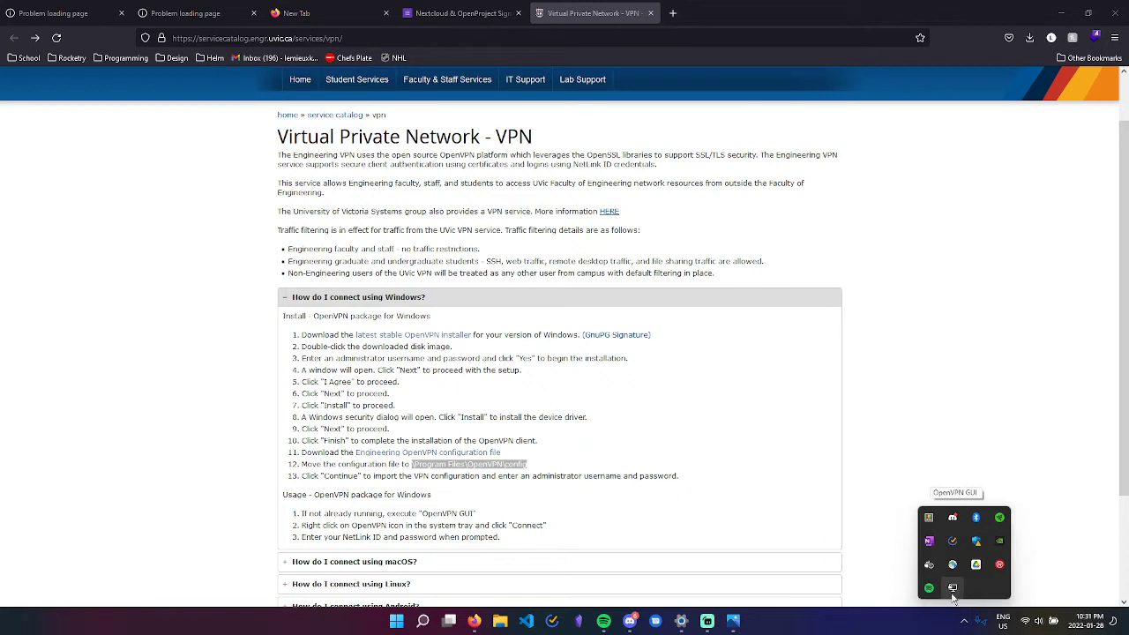
Connect to UVicEngineeringVPN_2021 from the OpenVPN GUI tray icon, submitting saved credentials.
right_click(953, 589)
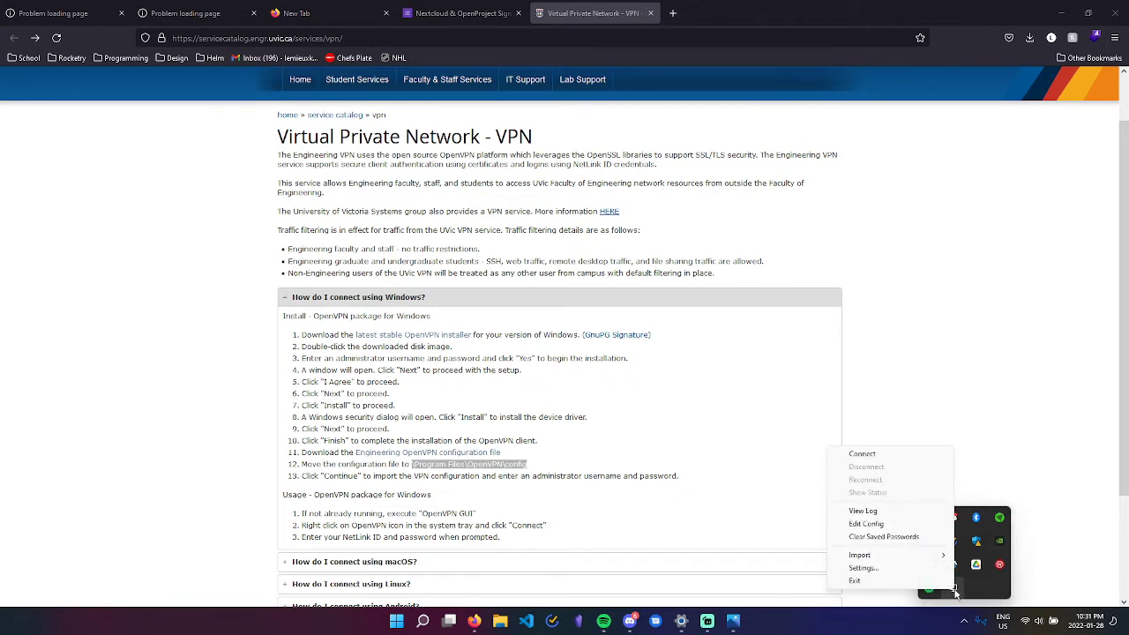
left_click(861, 453)
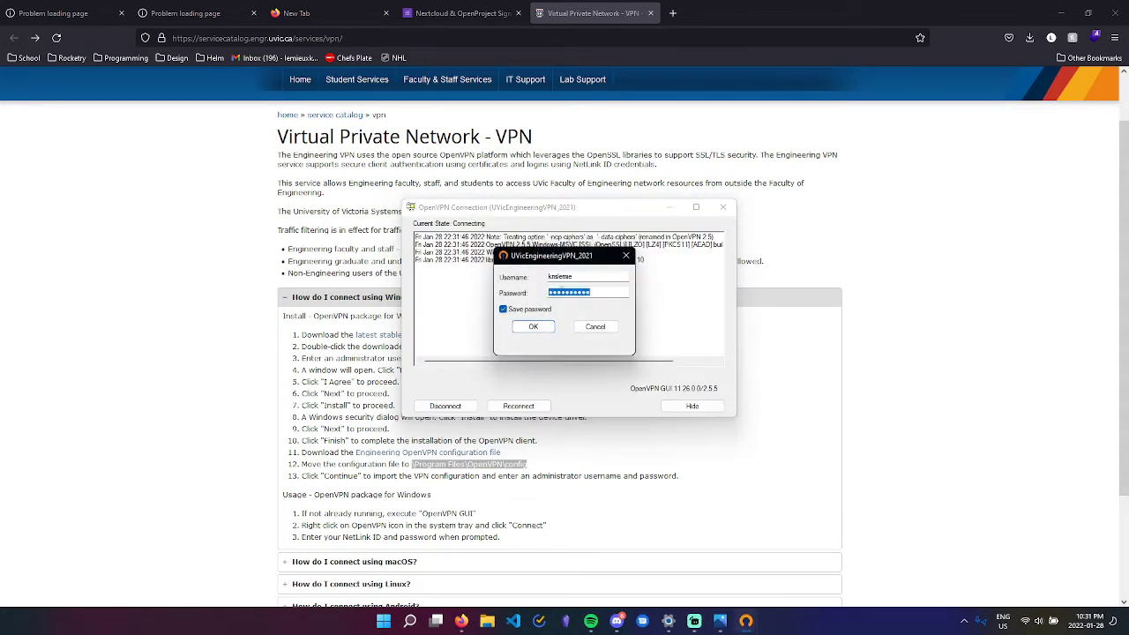
left_click(533, 327)
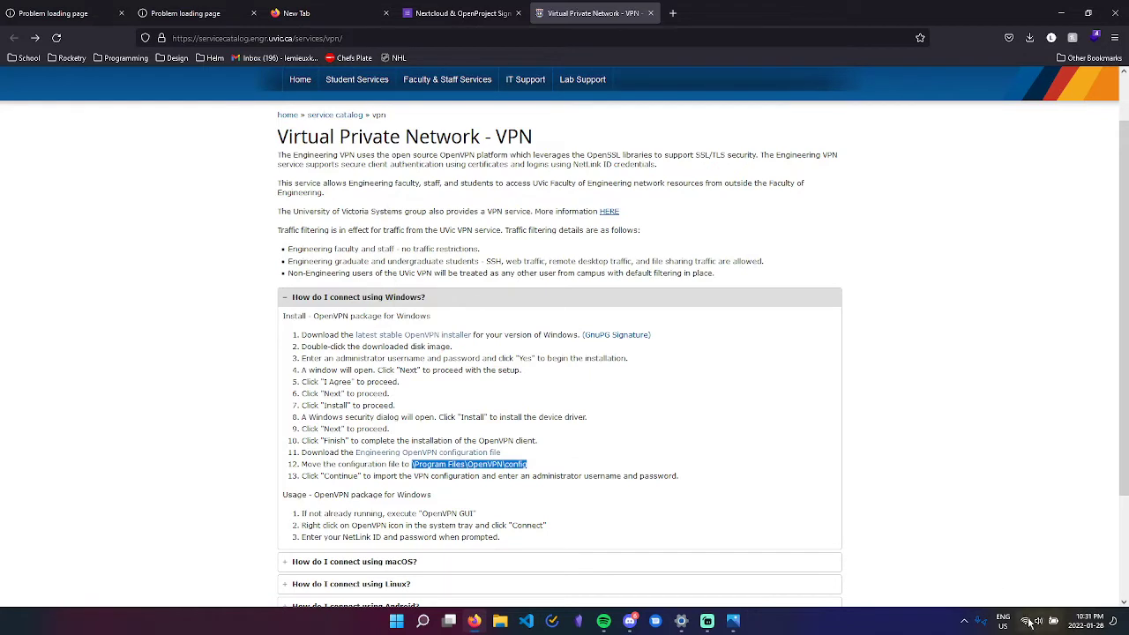
Open a new blank Firefox tab beside the VPN instructions page.
left_click(1027, 621)
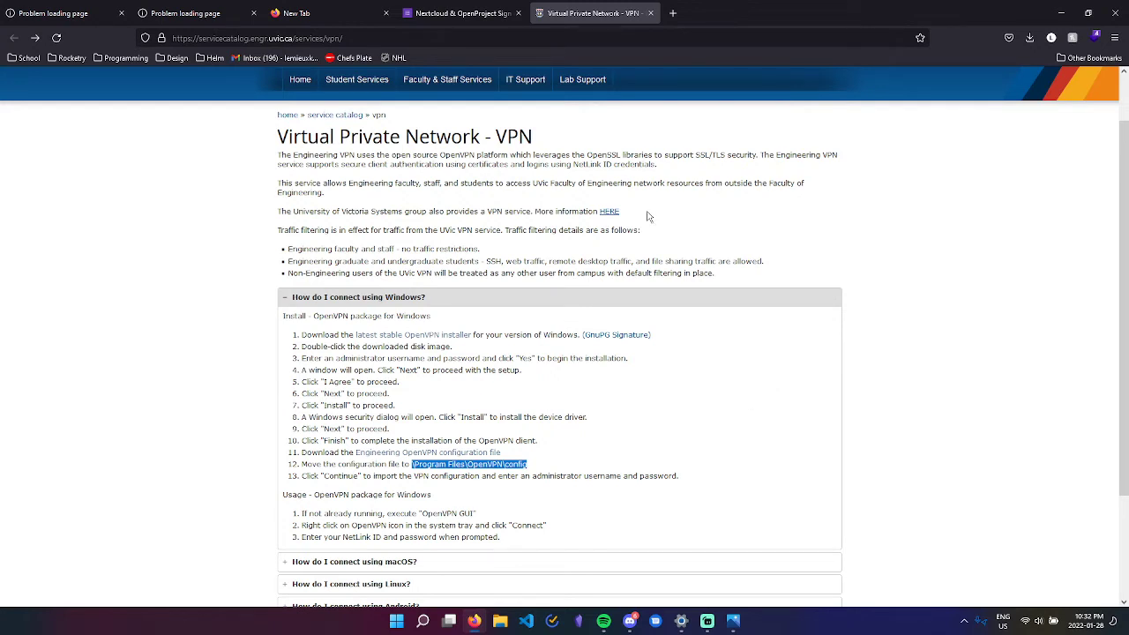
mouse_move(674, 12)
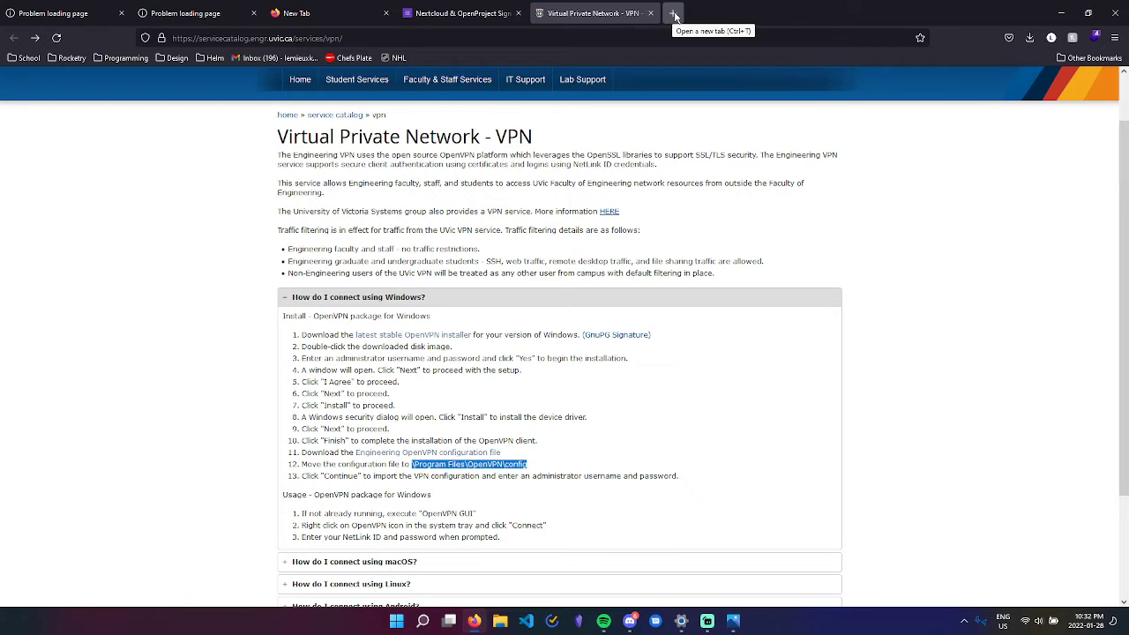
left_click(674, 12)
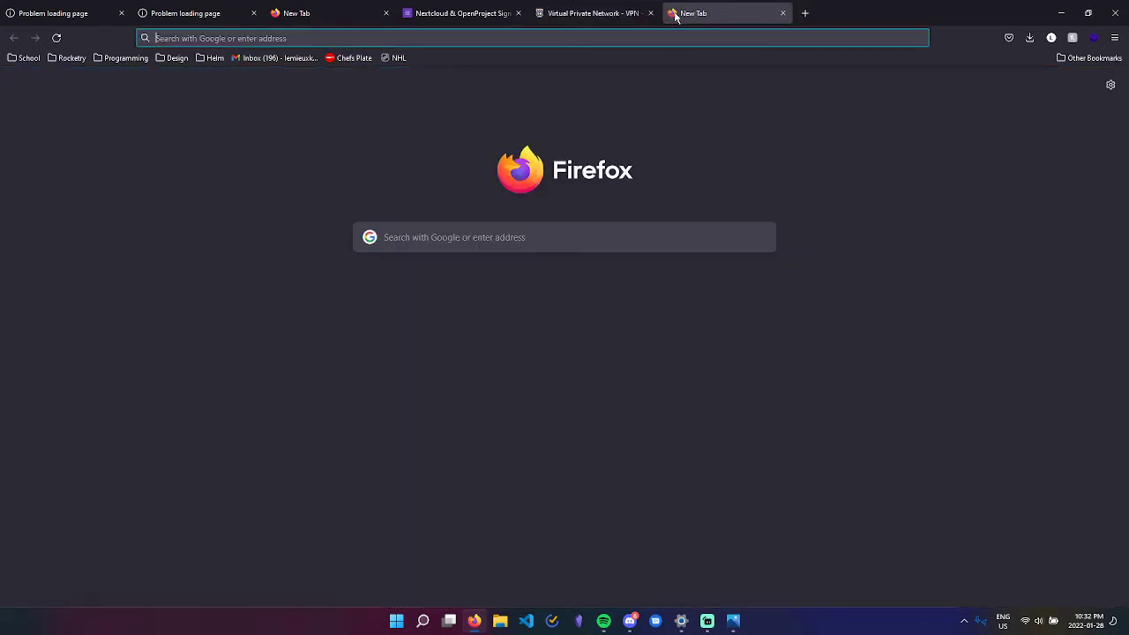
Go to the OpenProject server at 142.104.84.19:8080 and bring up its Sign in form.
type("uvic.ca")
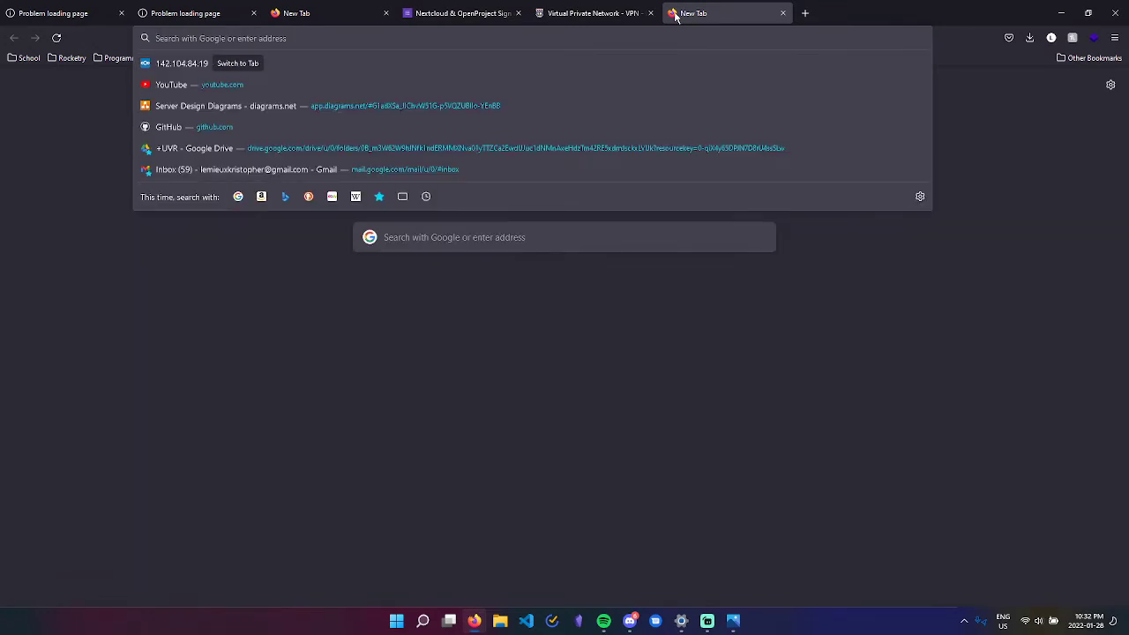
type("142.104.84.19:8080")
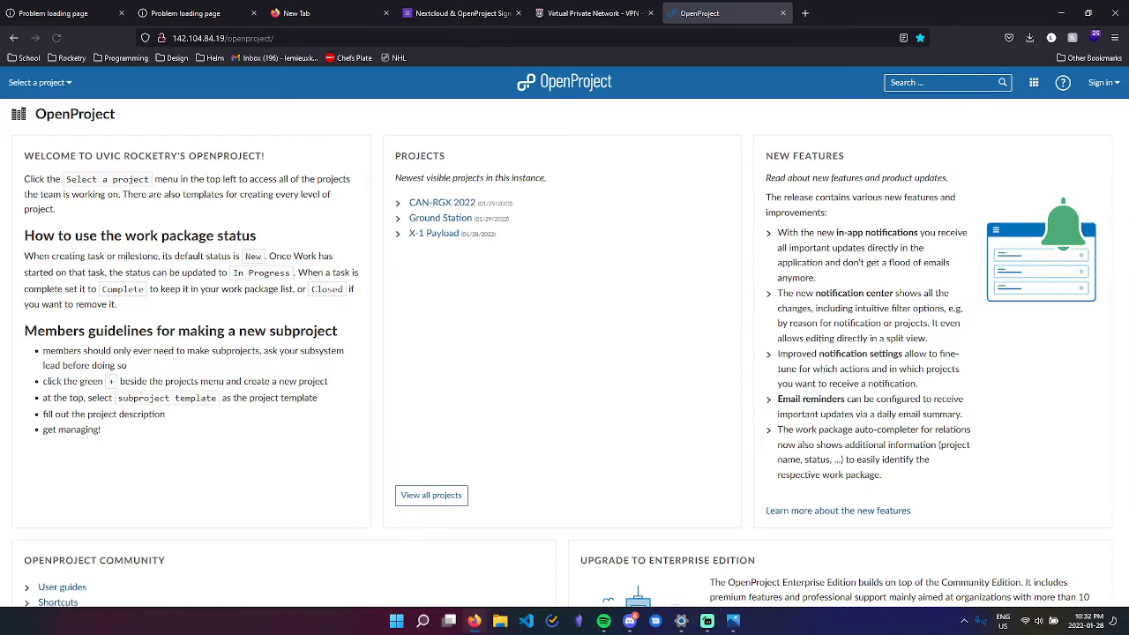
mouse_move(74, 95)
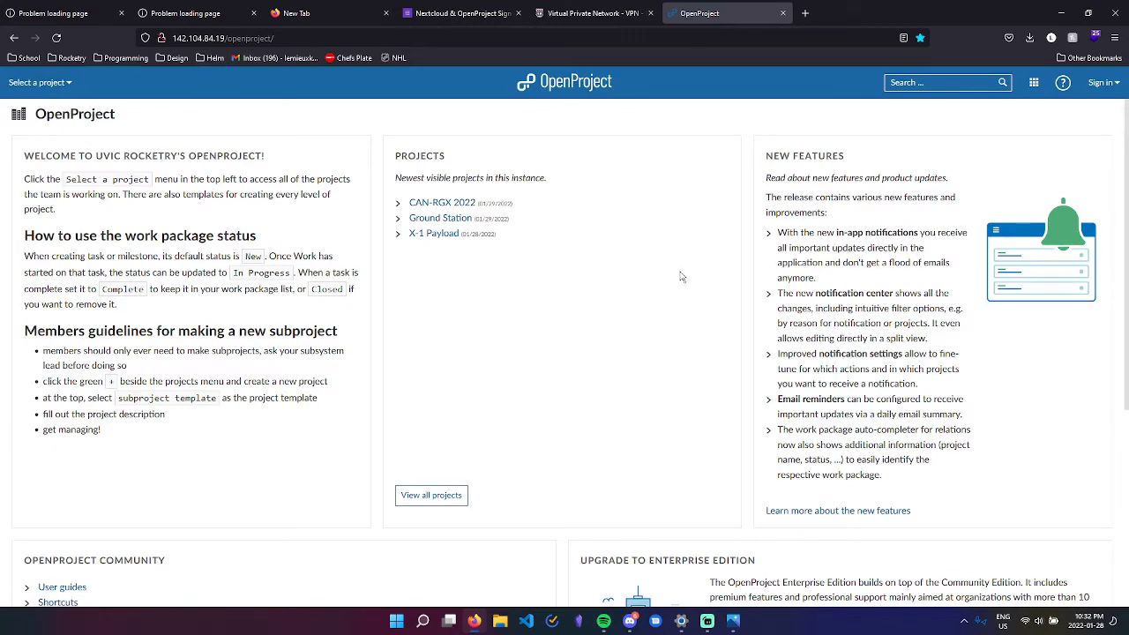
mouse_move(809, 110)
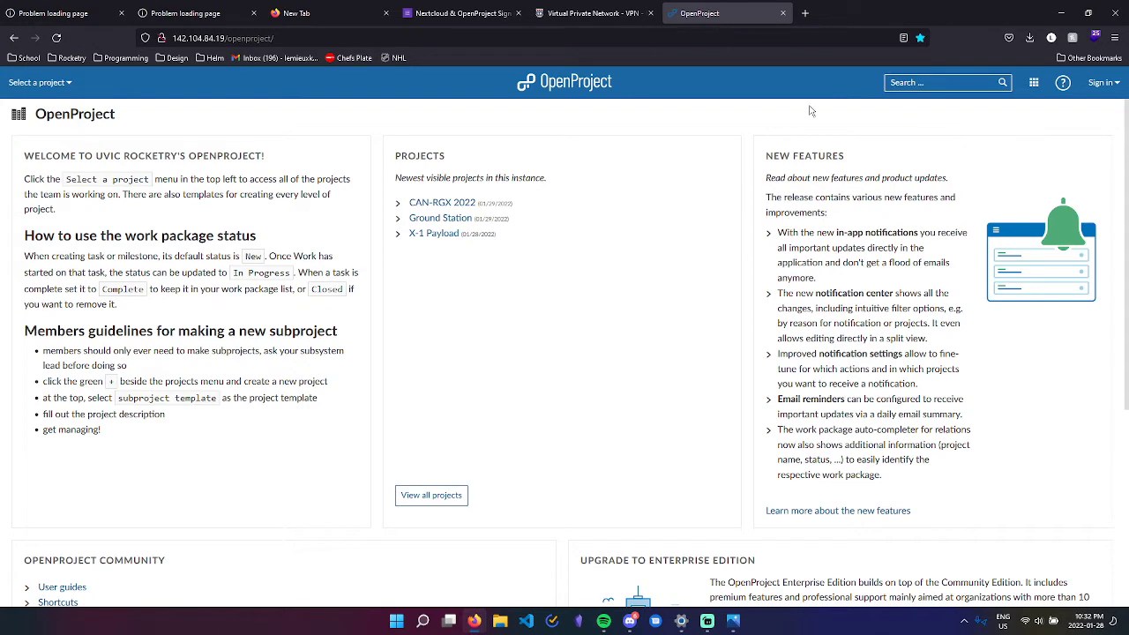
mouse_move(522, 144)
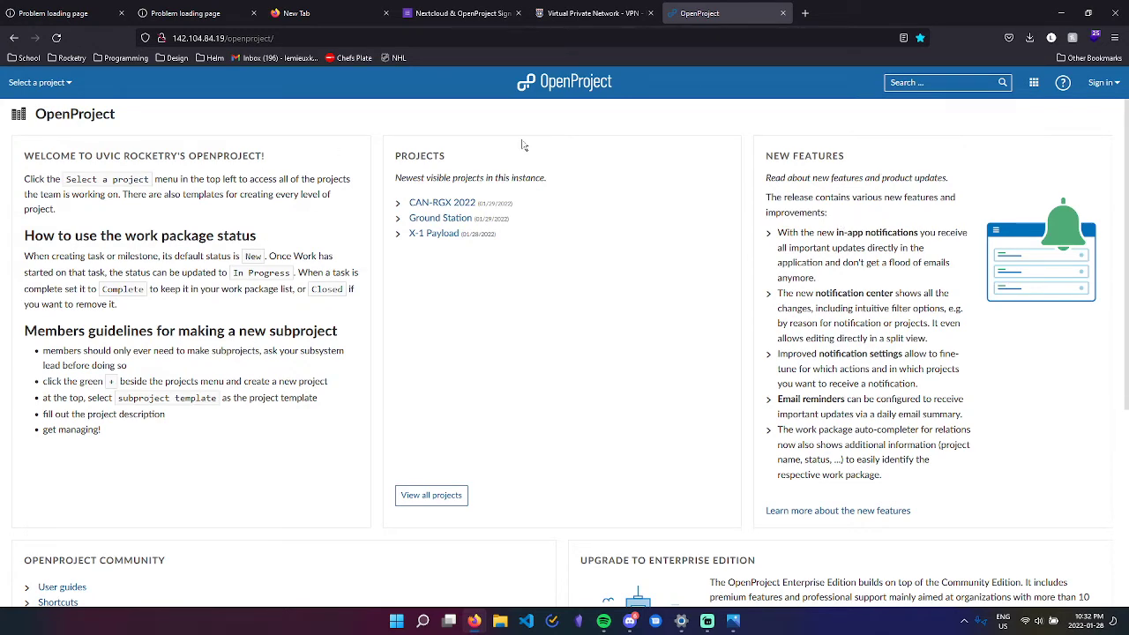
left_click(39, 83)
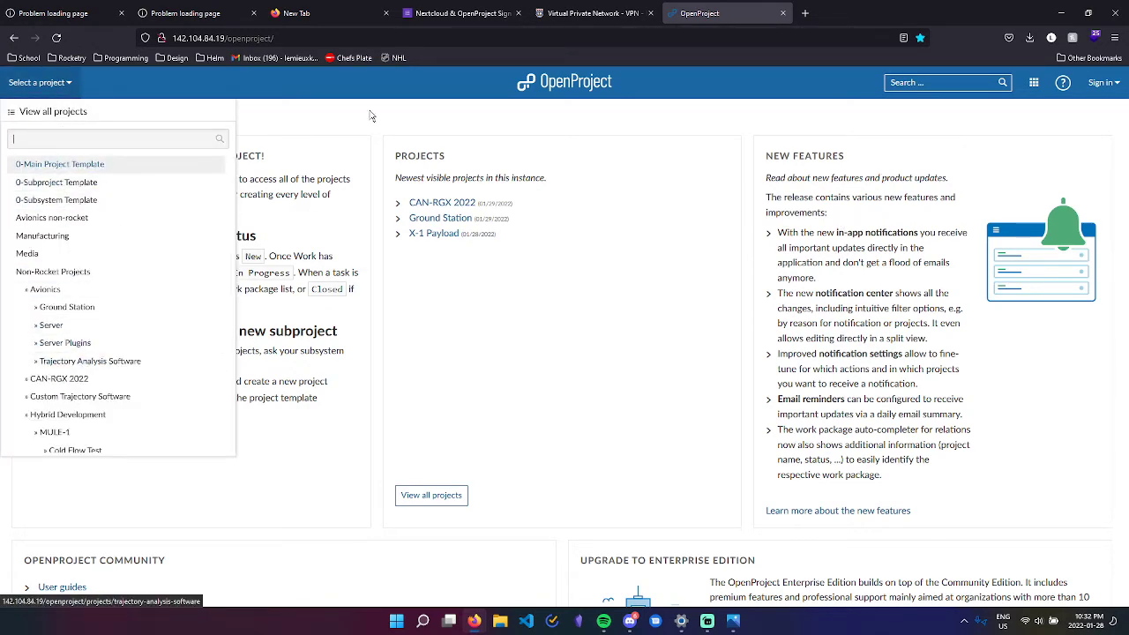
mouse_move(74, 240)
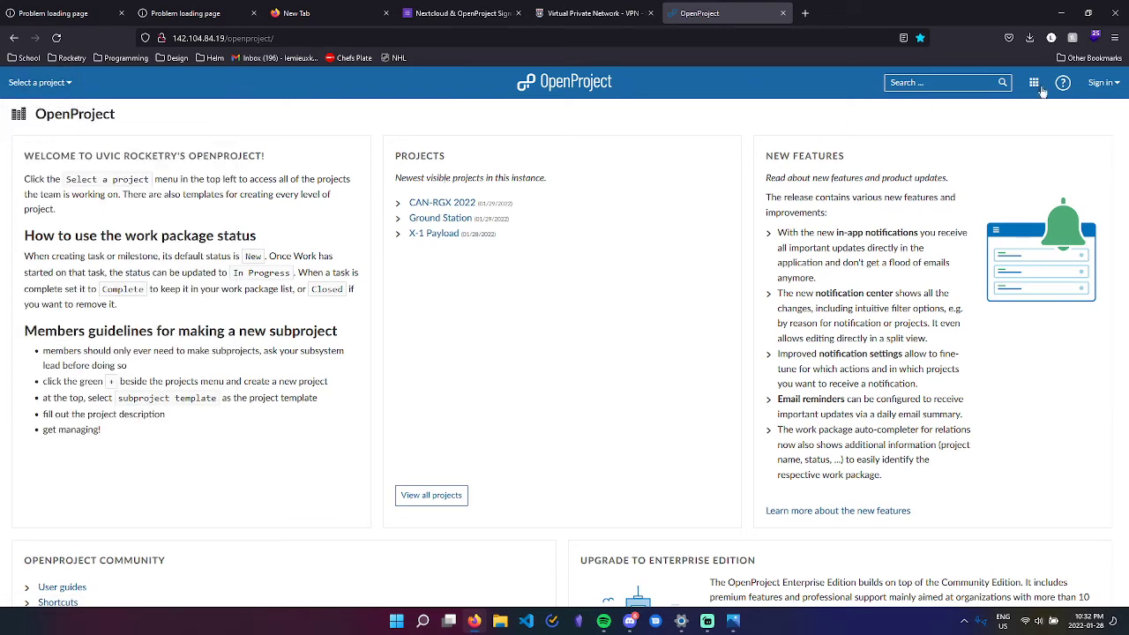
left_click(1101, 83)
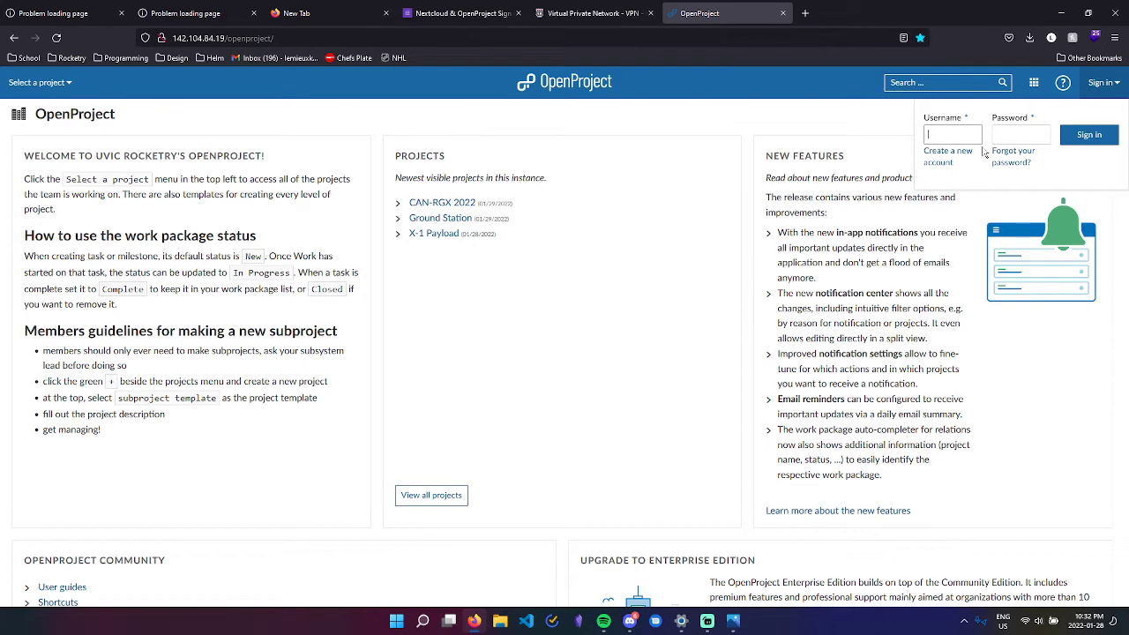
Leave the password field, search 'rockety' in a new tab, then return and dismiss the sign-in form.
left_click(1019, 134)
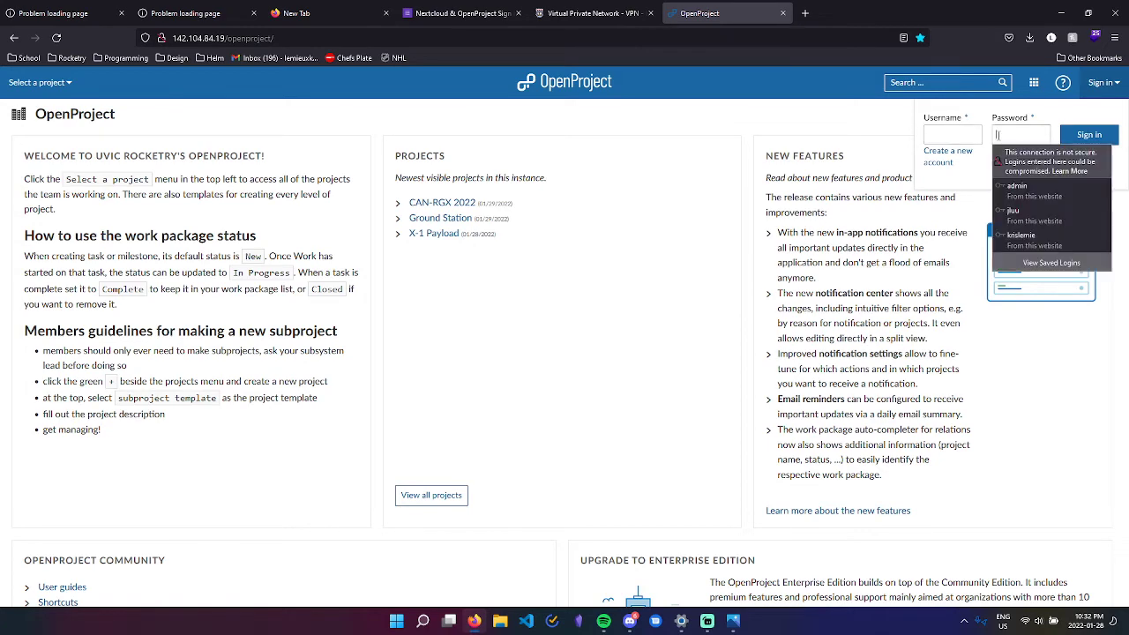
left_click(937, 12)
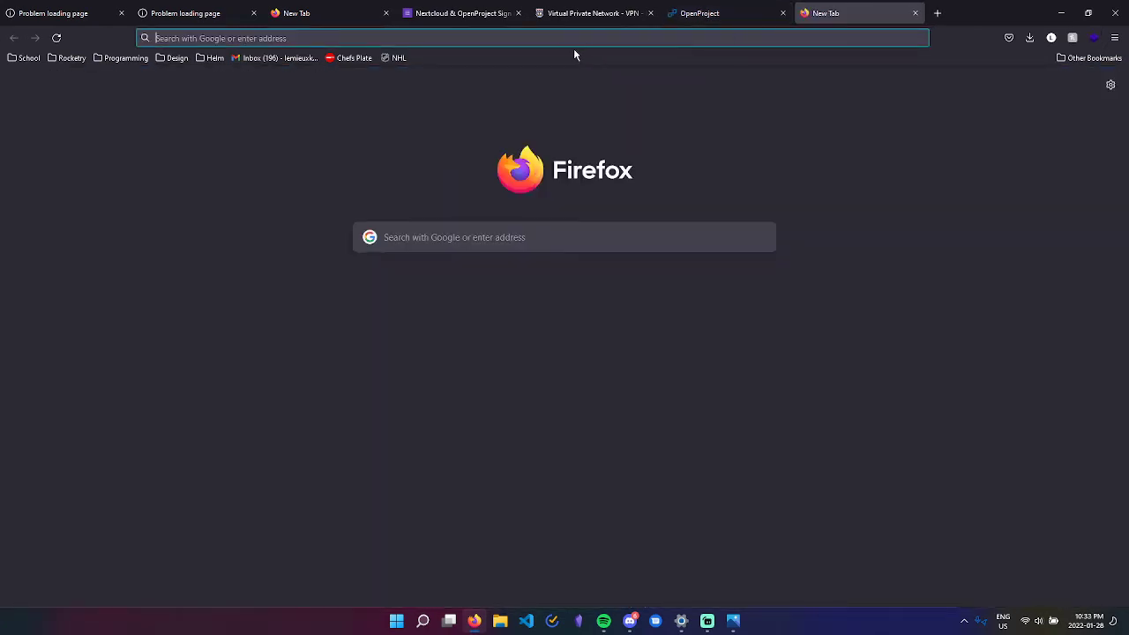
type("rockety")
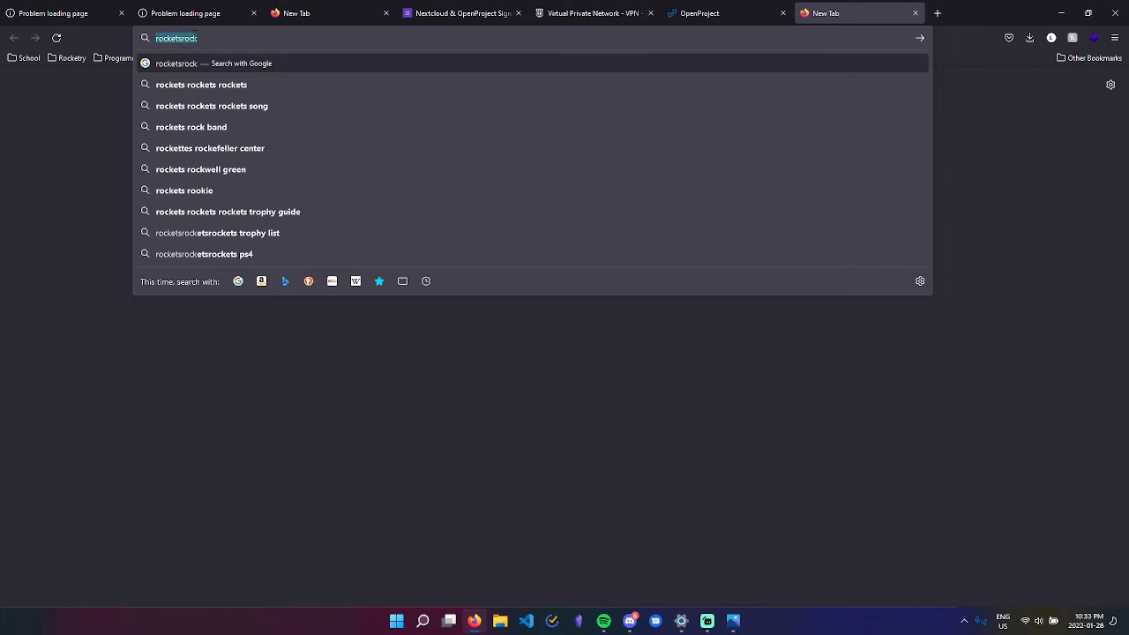
left_click(723, 13)
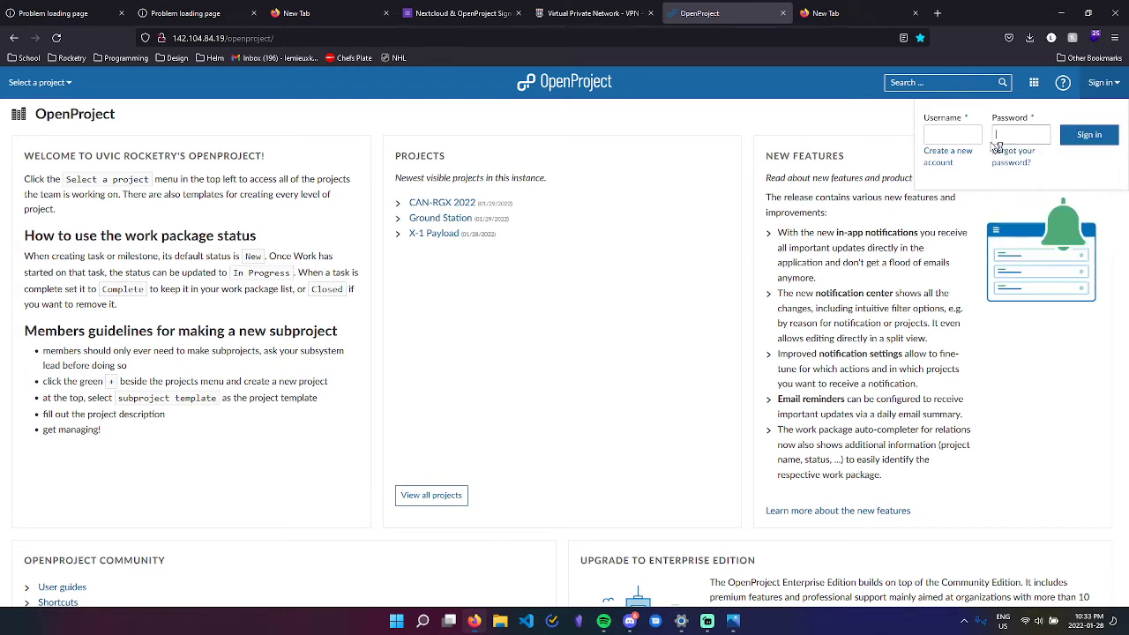
left_click(1019, 134)
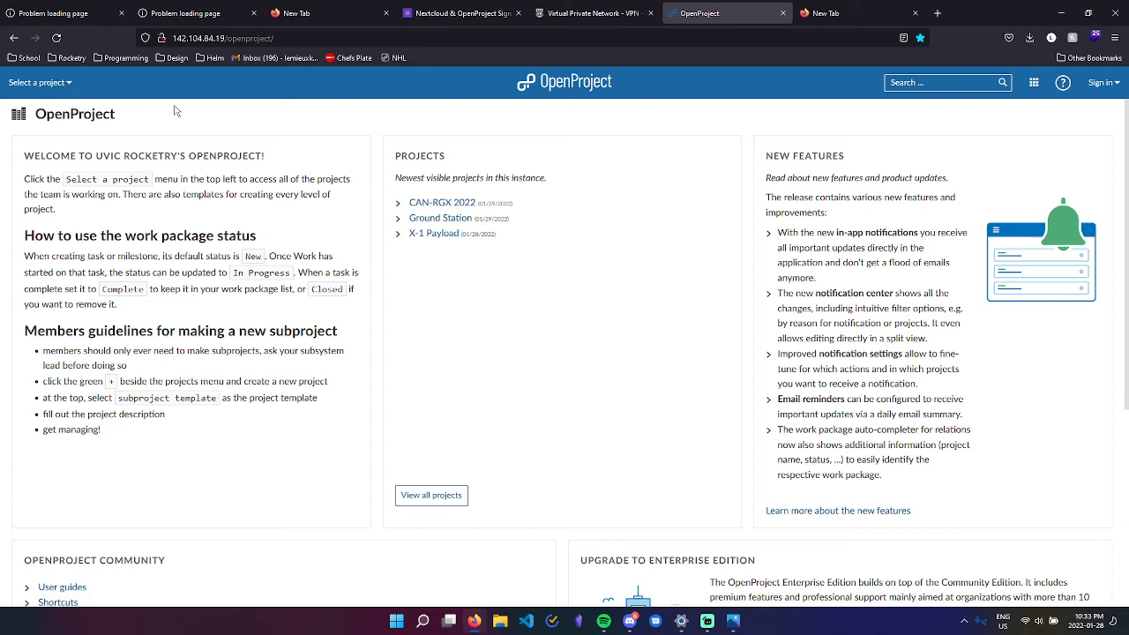
mouse_move(176, 113)
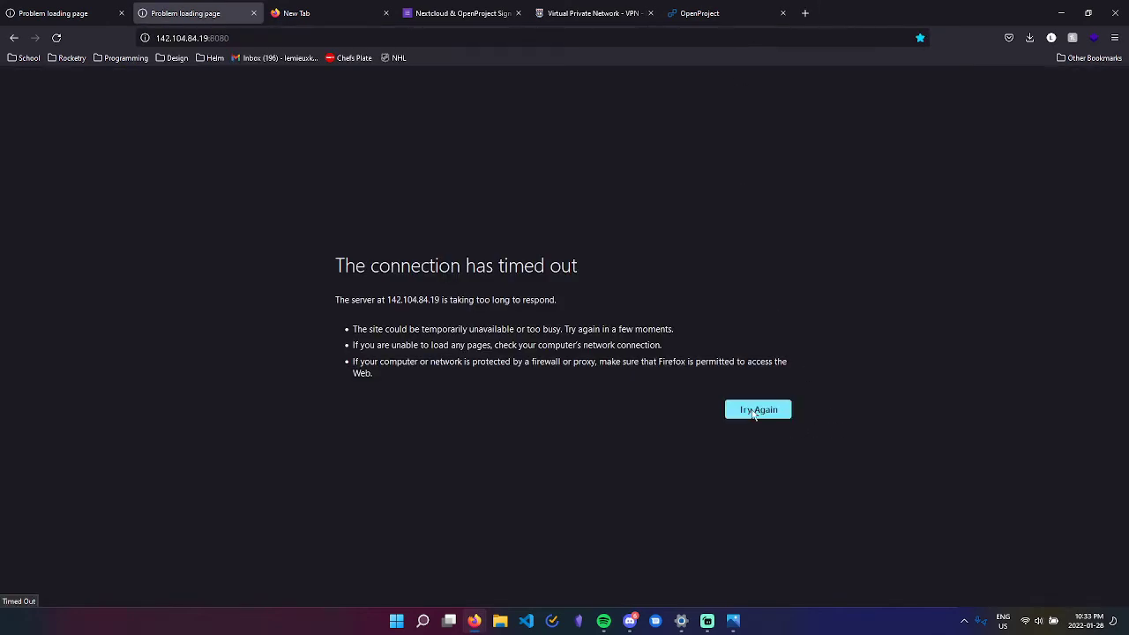
Retry the timed-out page and fill the UVic Rocketry login with a saved Firefox account.
left_click(757, 409)
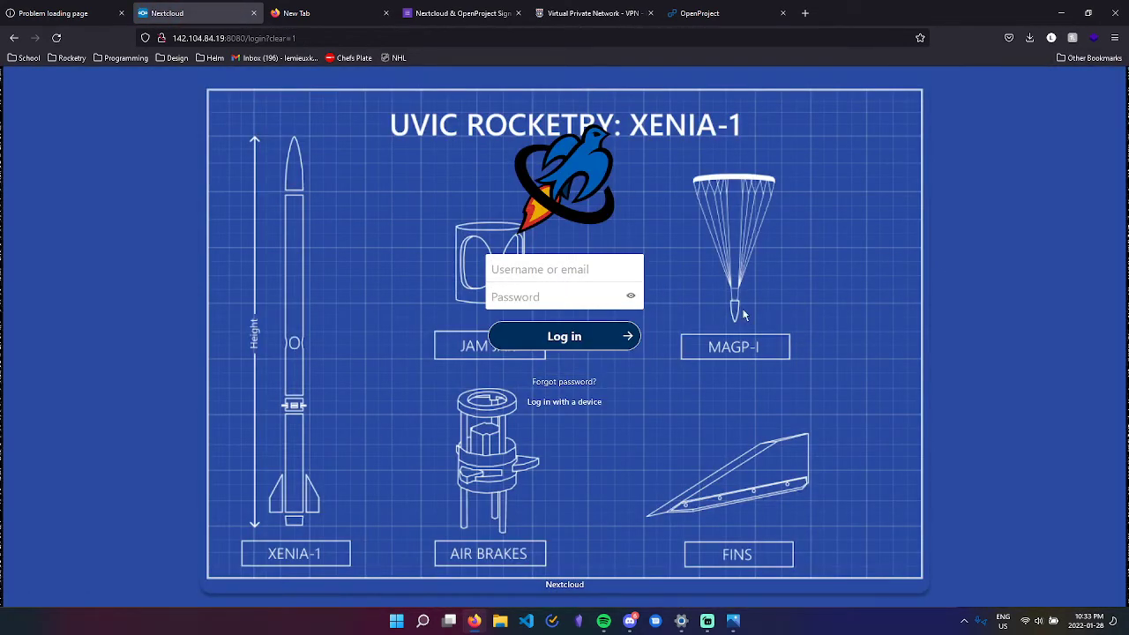
mouse_move(716, 367)
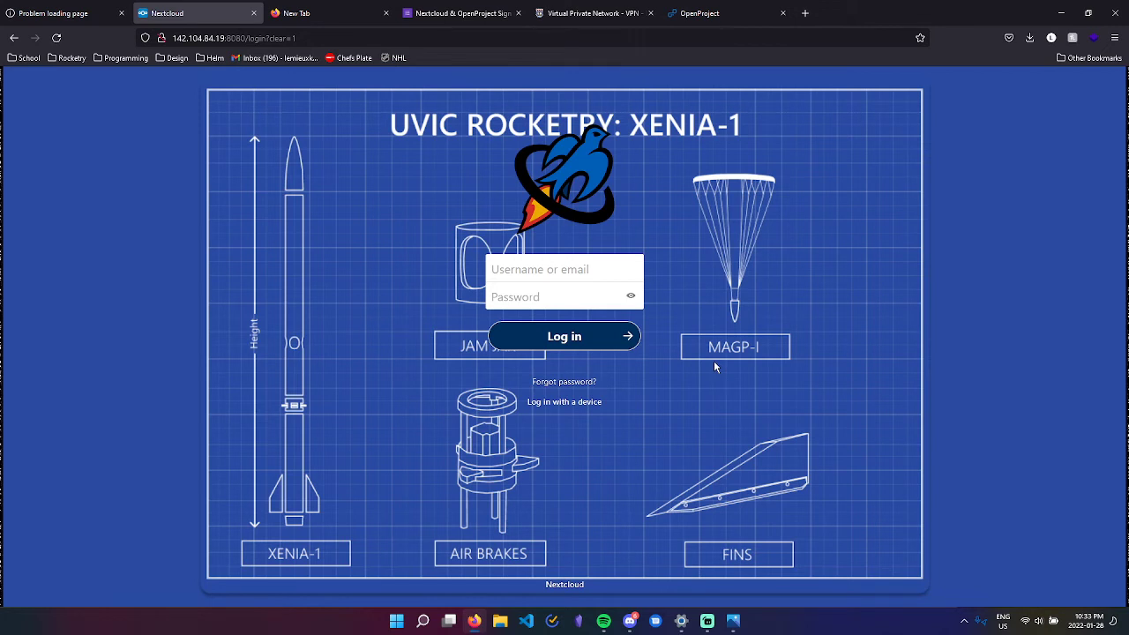
mouse_move(681, 256)
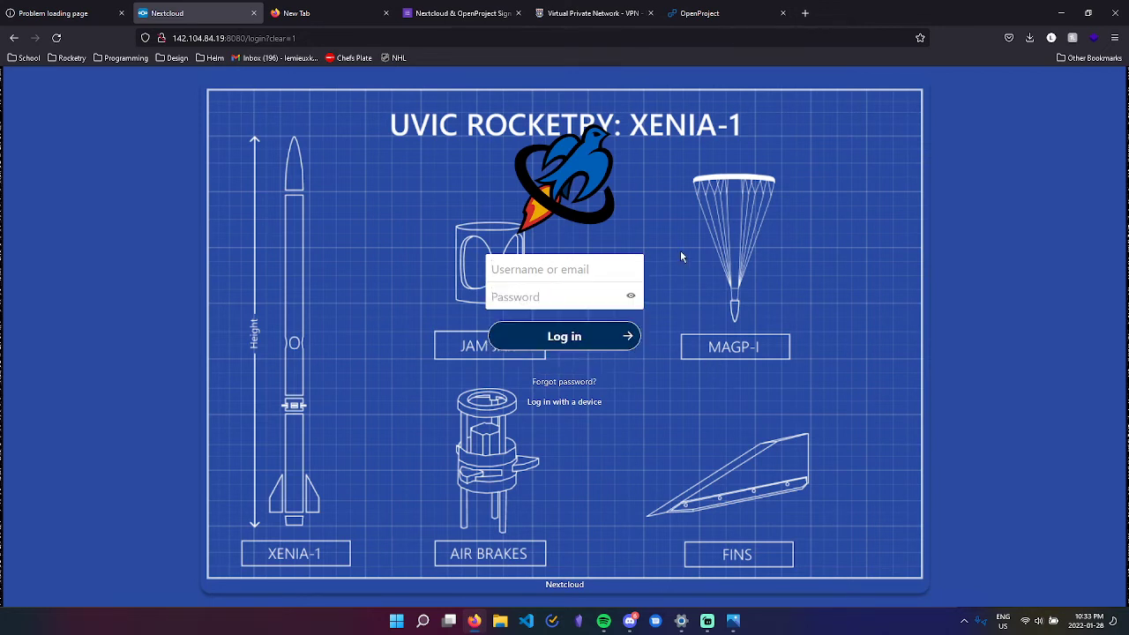
mouse_move(631, 258)
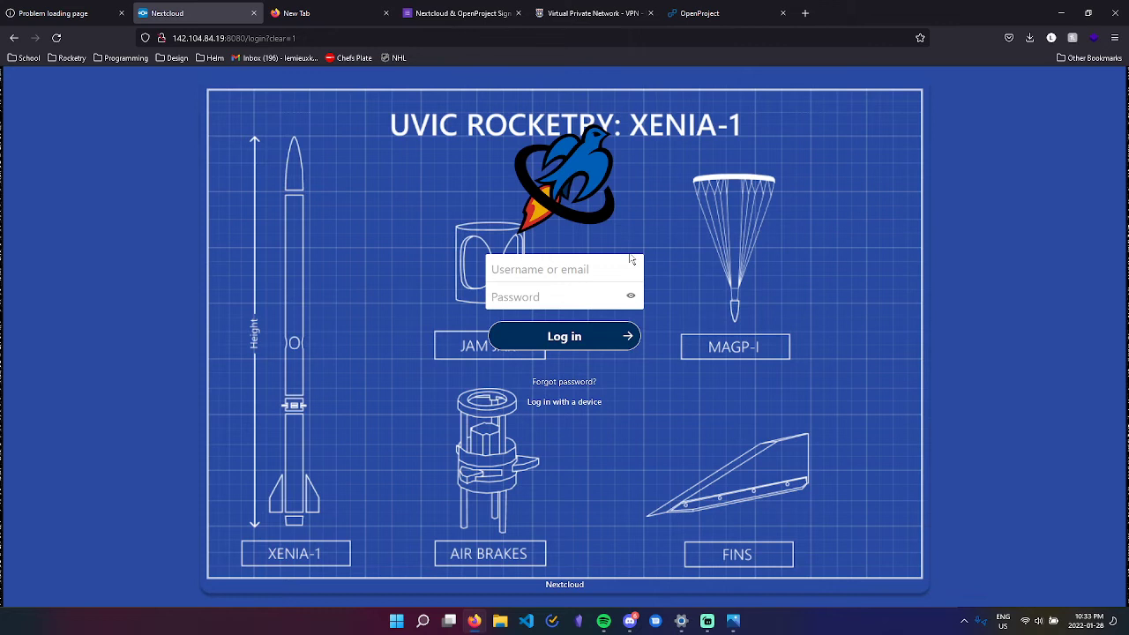
left_click(561, 268)
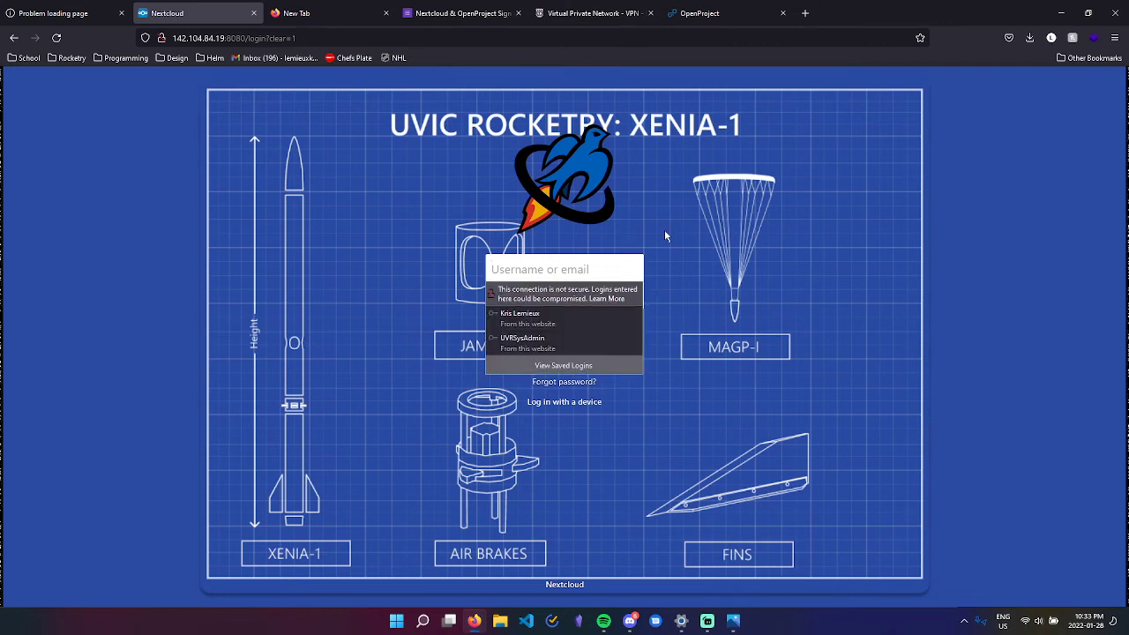
left_click(564, 268)
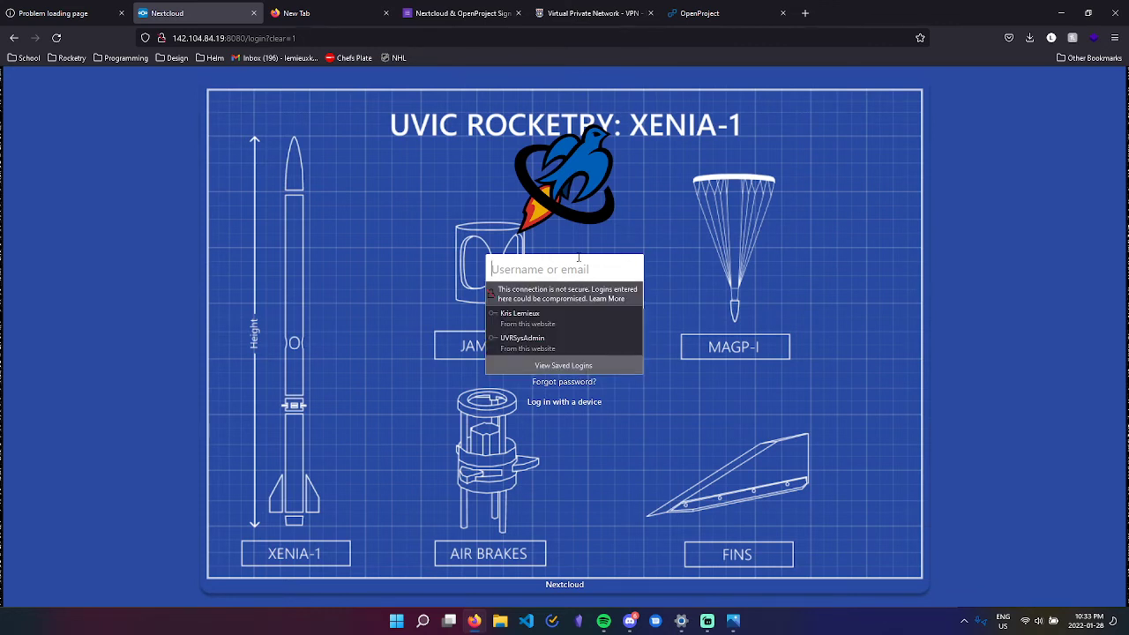
mouse_move(547, 318)
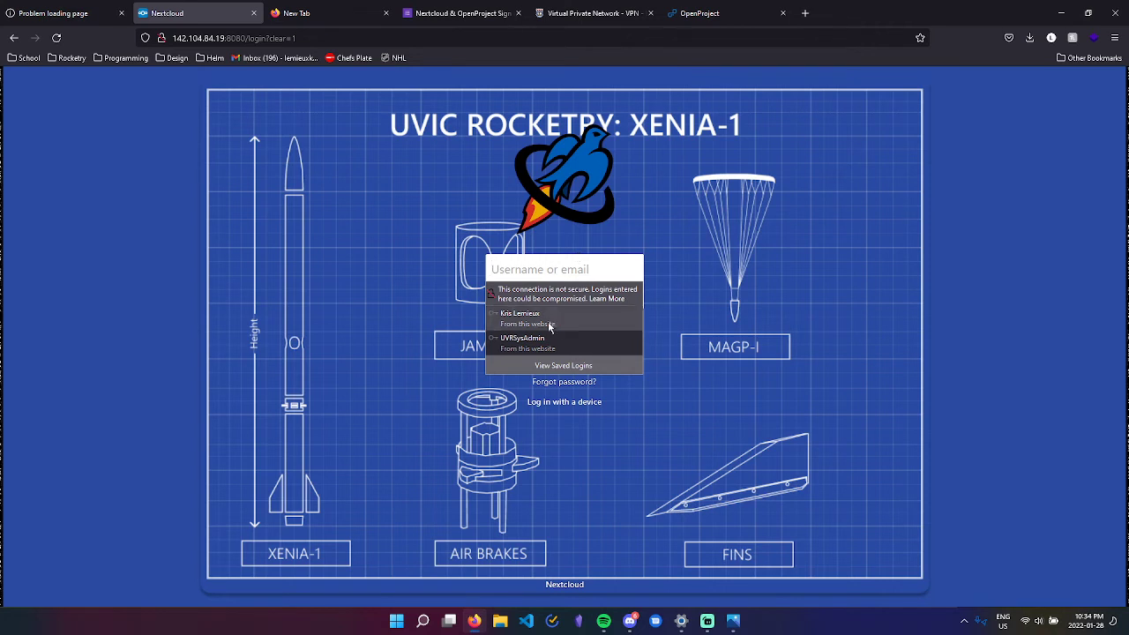
left_click(521, 317)
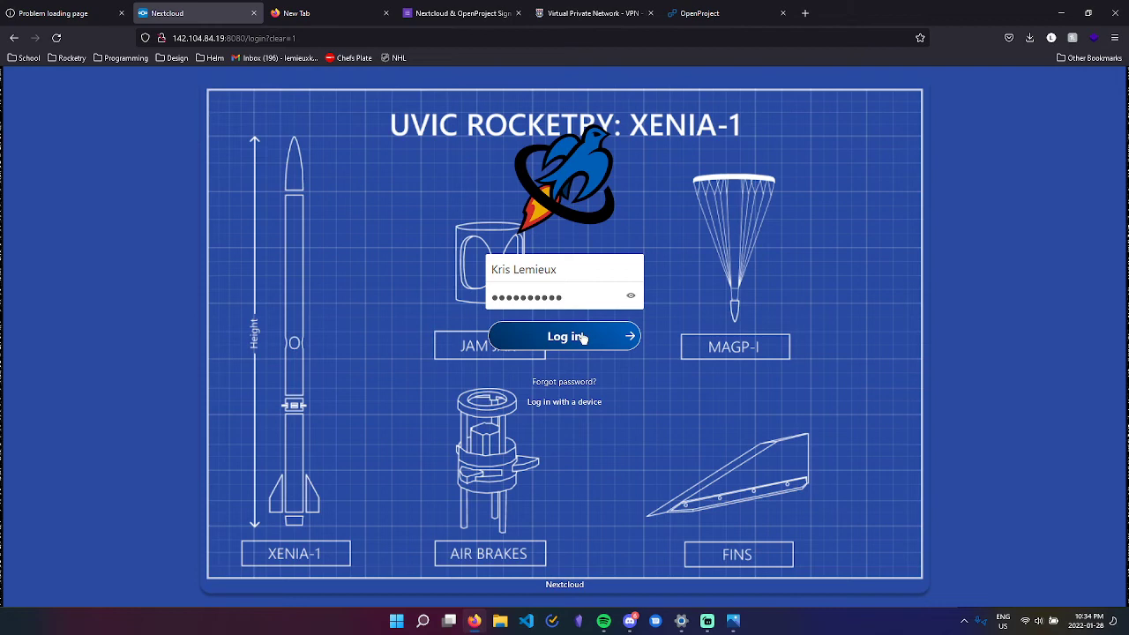
Sign in, browse Files into the UVR shared folder, then minimize Firefox back to Discord.
left_click(563, 335)
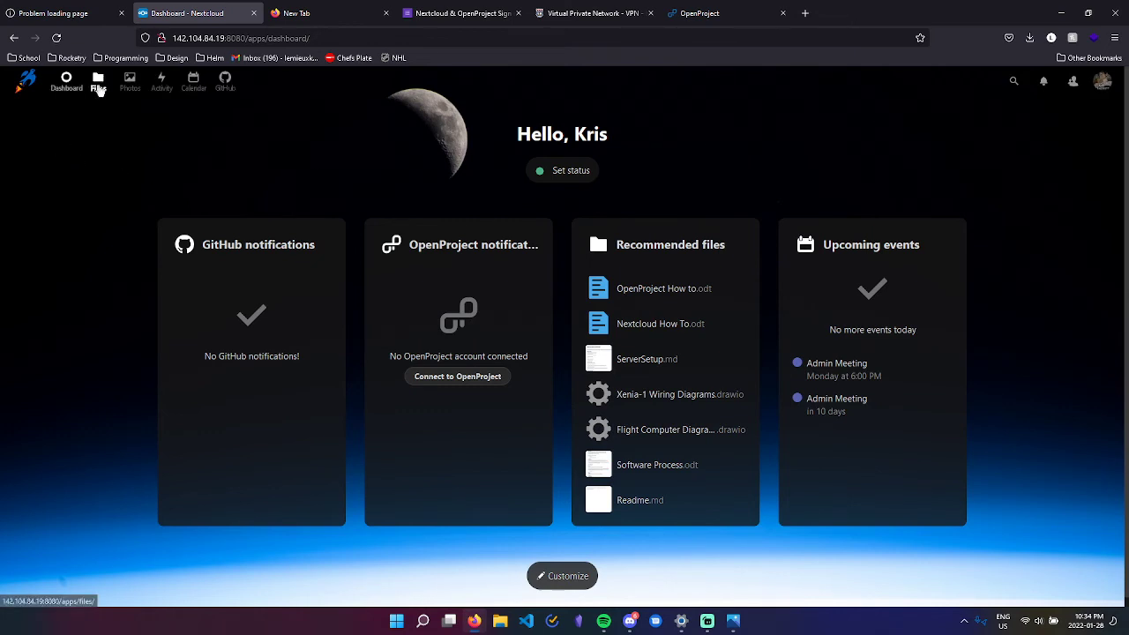
left_click(99, 81)
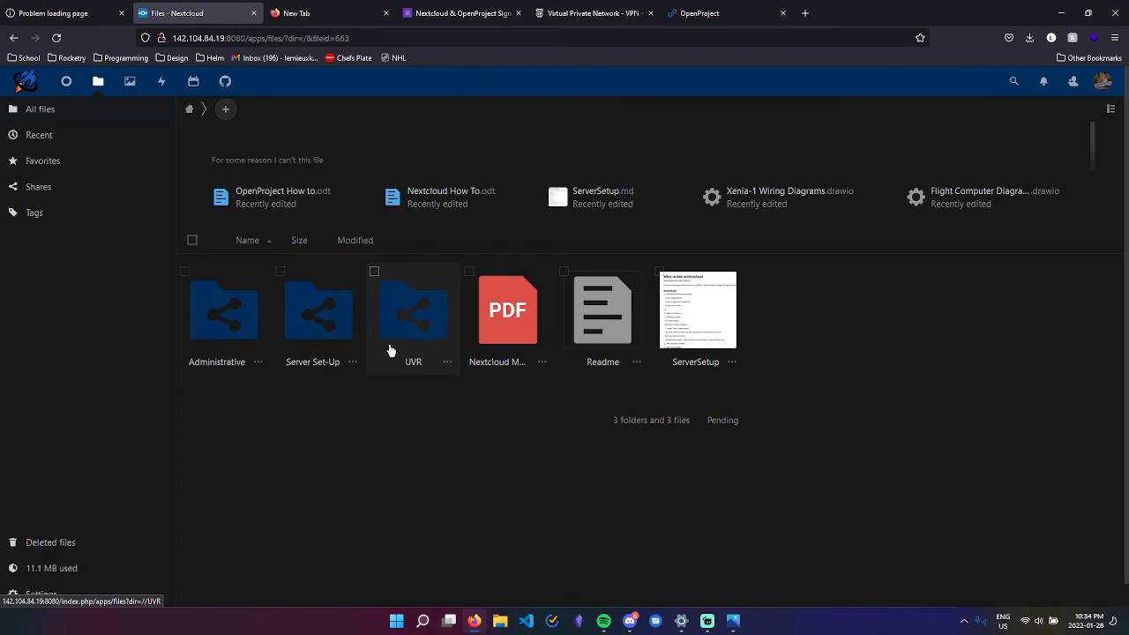
mouse_move(420, 304)
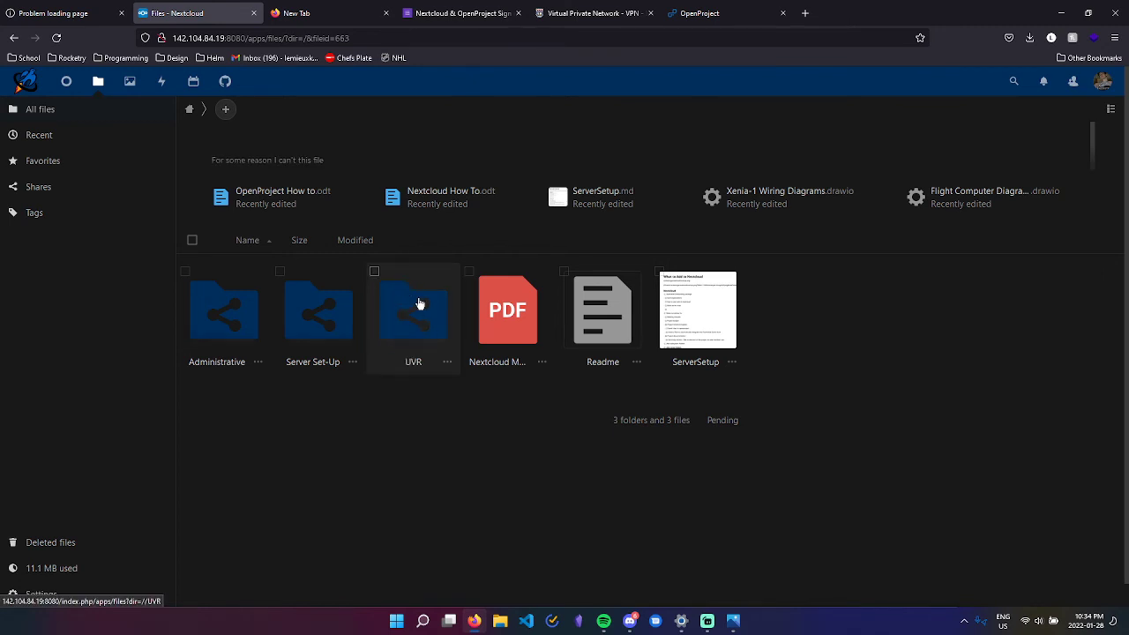
double_click(413, 310)
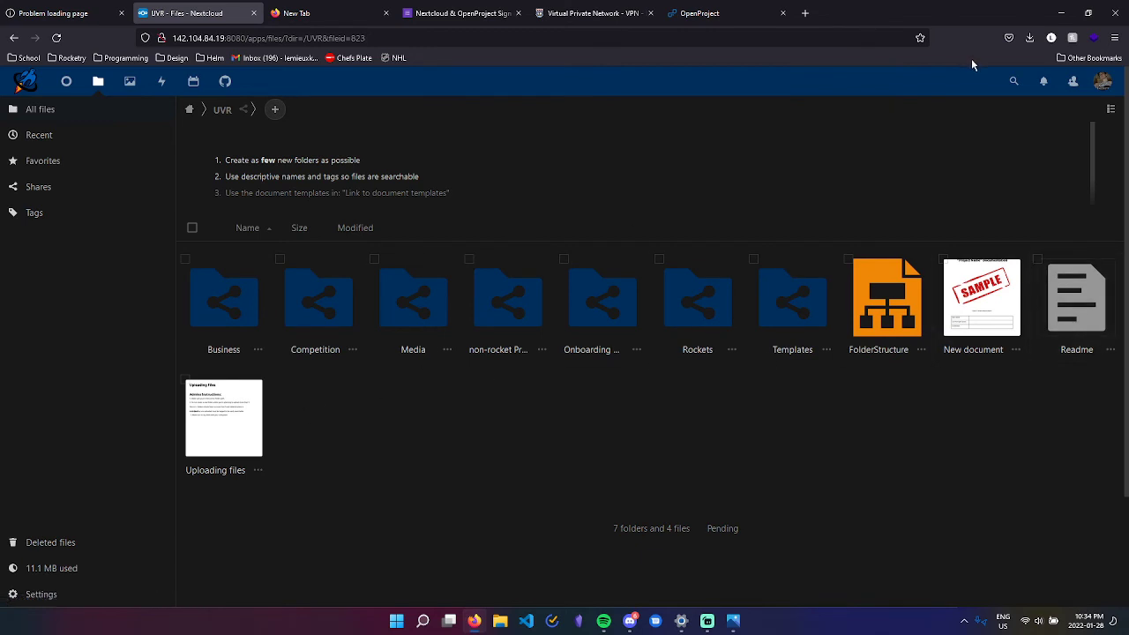
left_click(1103, 81)
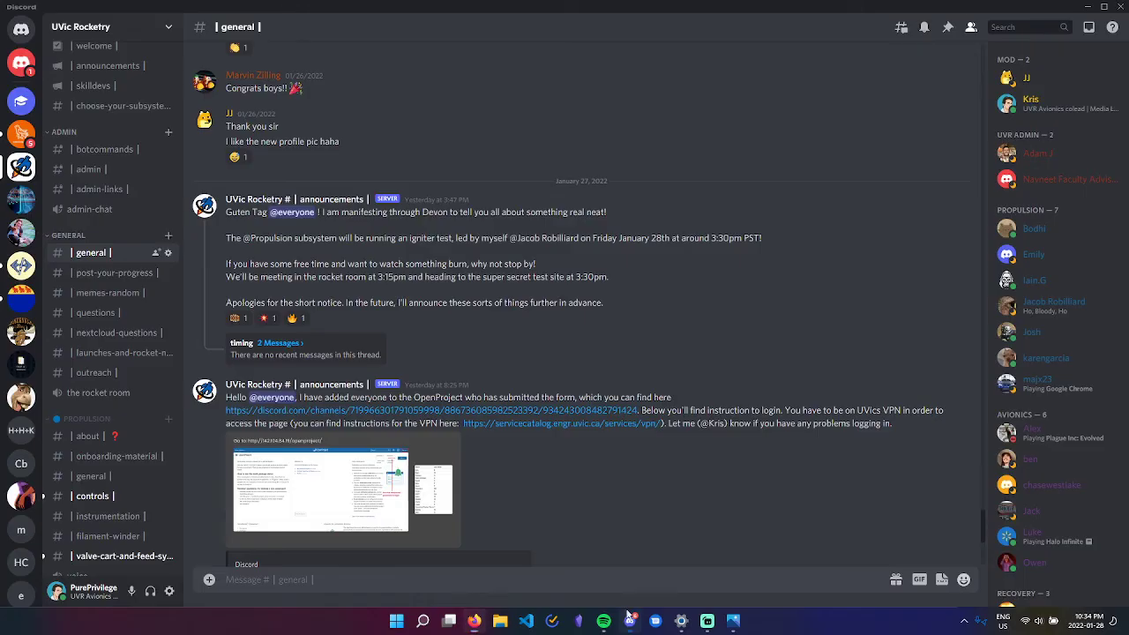
scroll("down", 3)
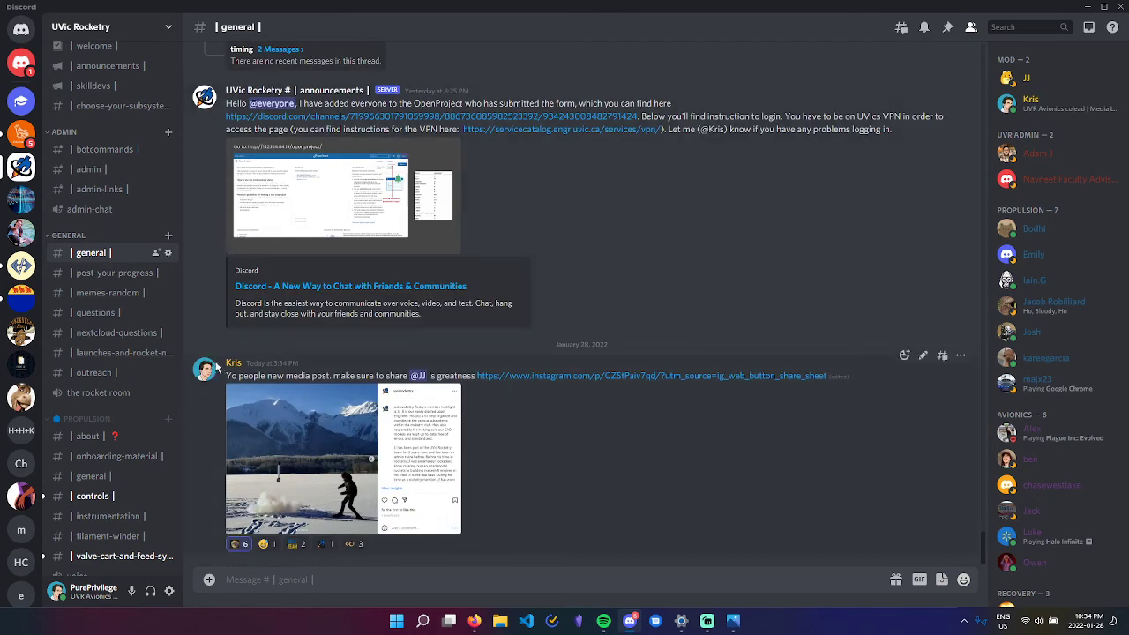
left_click(233, 364)
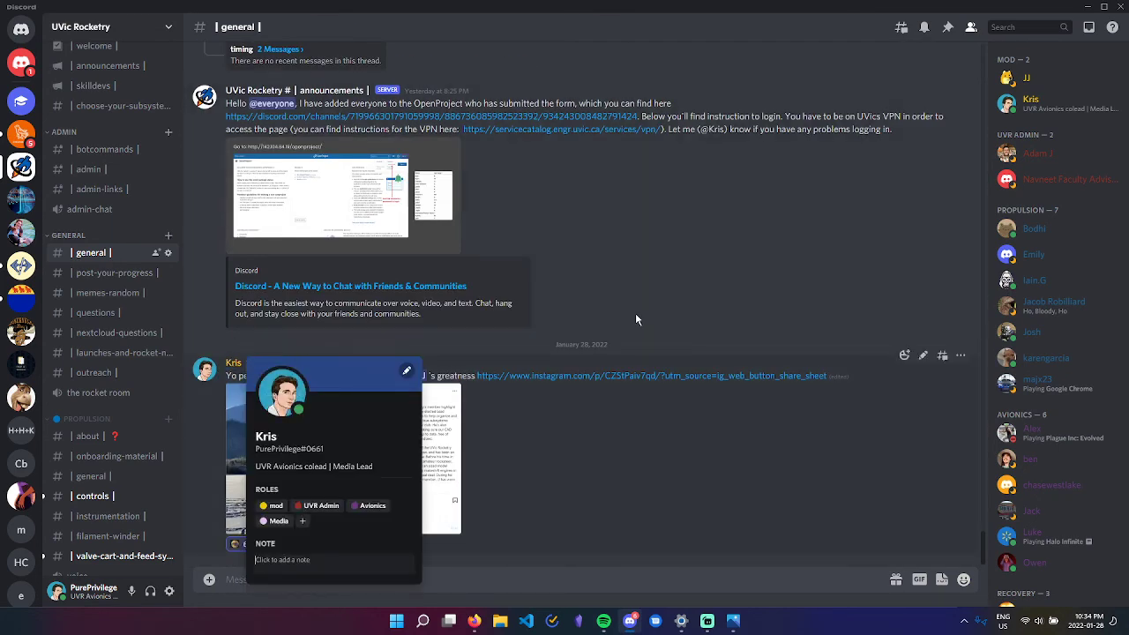